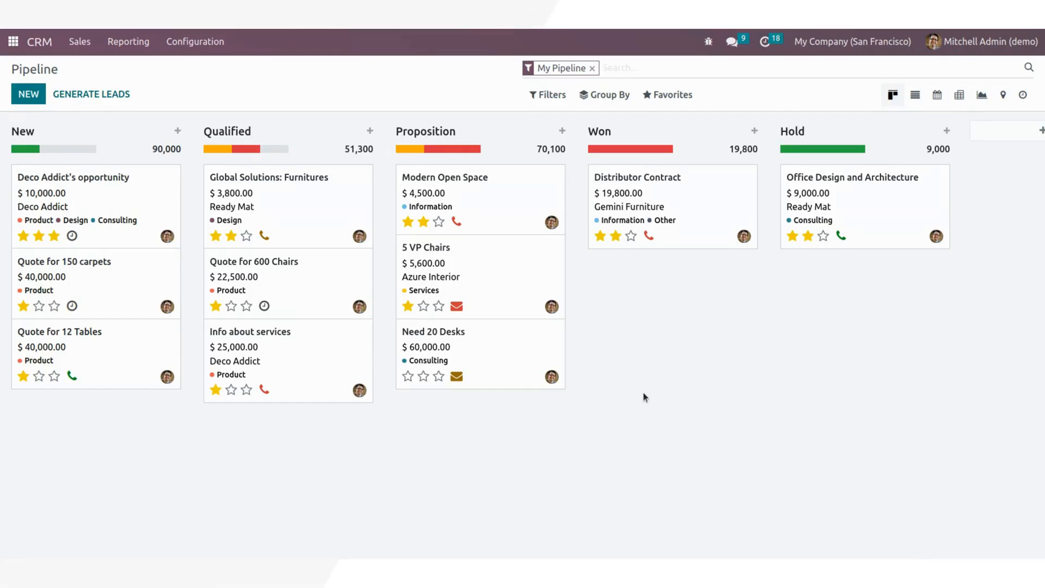
mouse_move(217, 171)
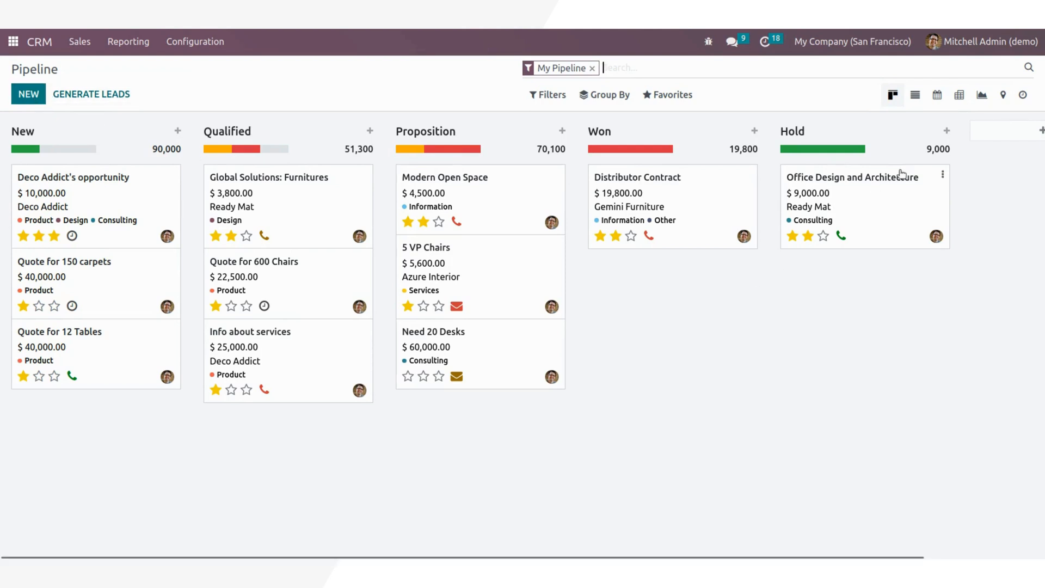
mouse_move(947, 133)
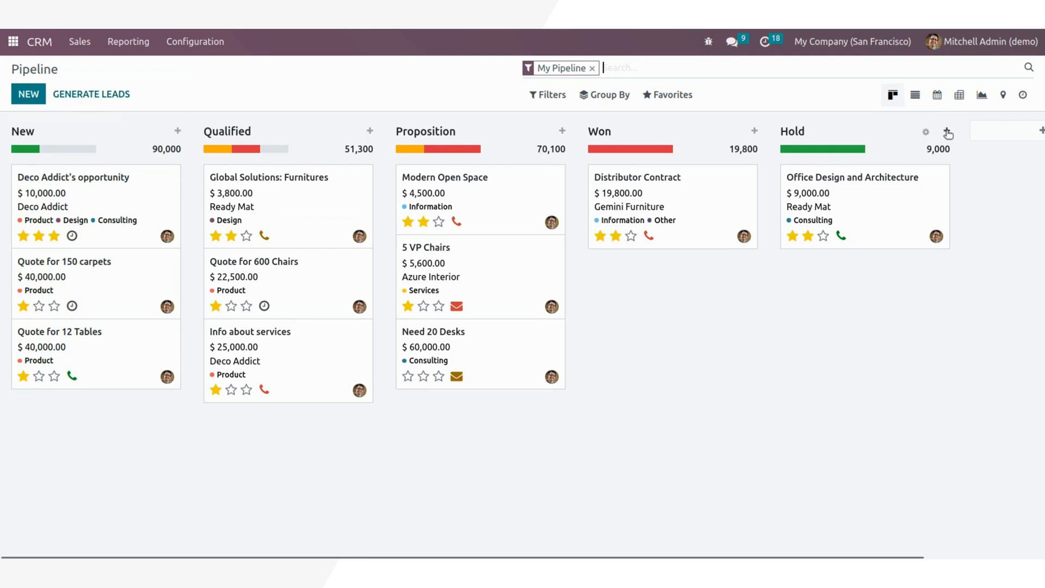
mouse_move(772, 195)
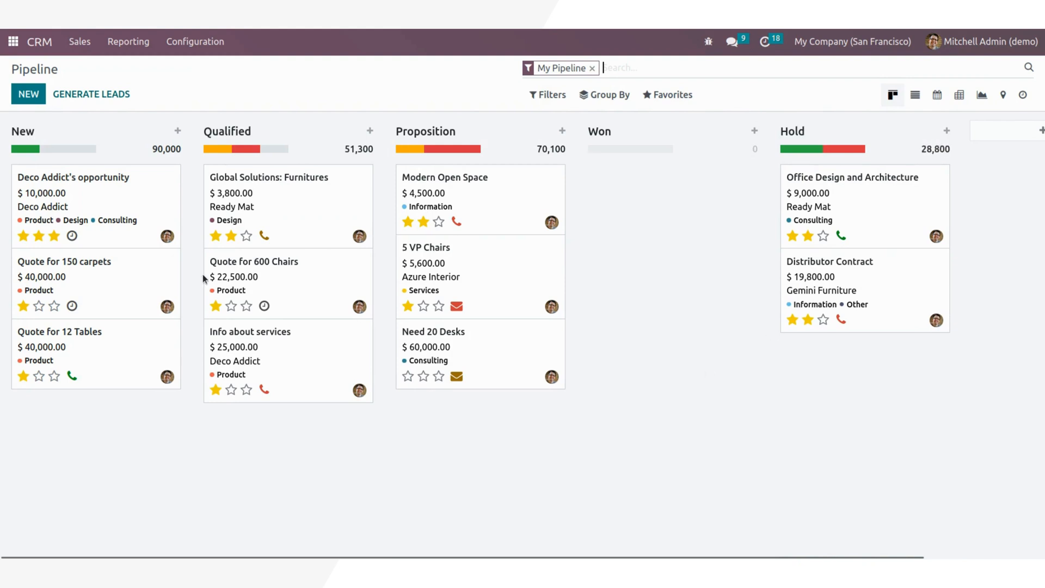
Step: Open the Deco Addict opportunity card in the pipeline's New column
left_click(73, 177)
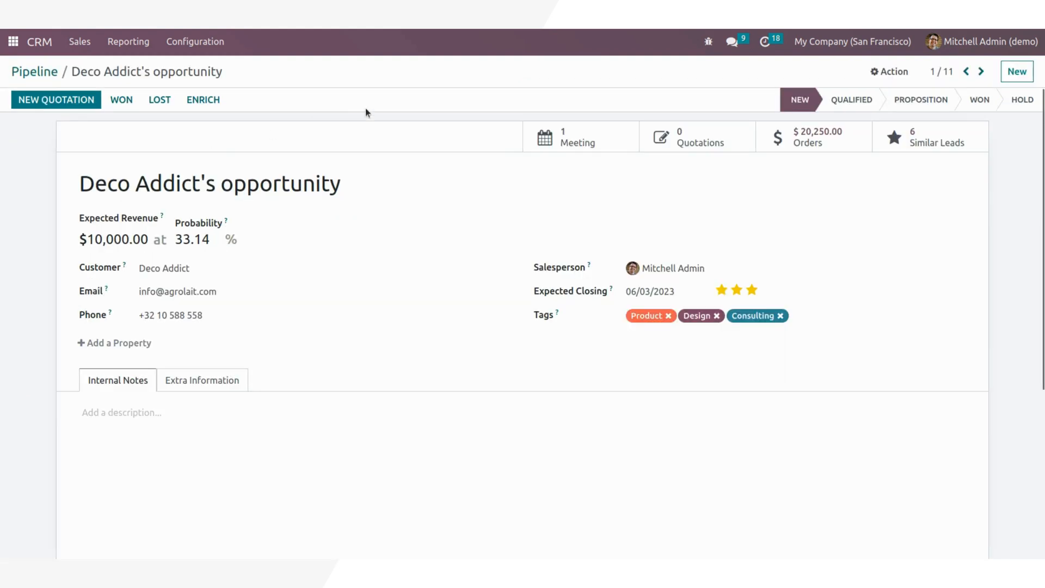
mouse_move(478, 107)
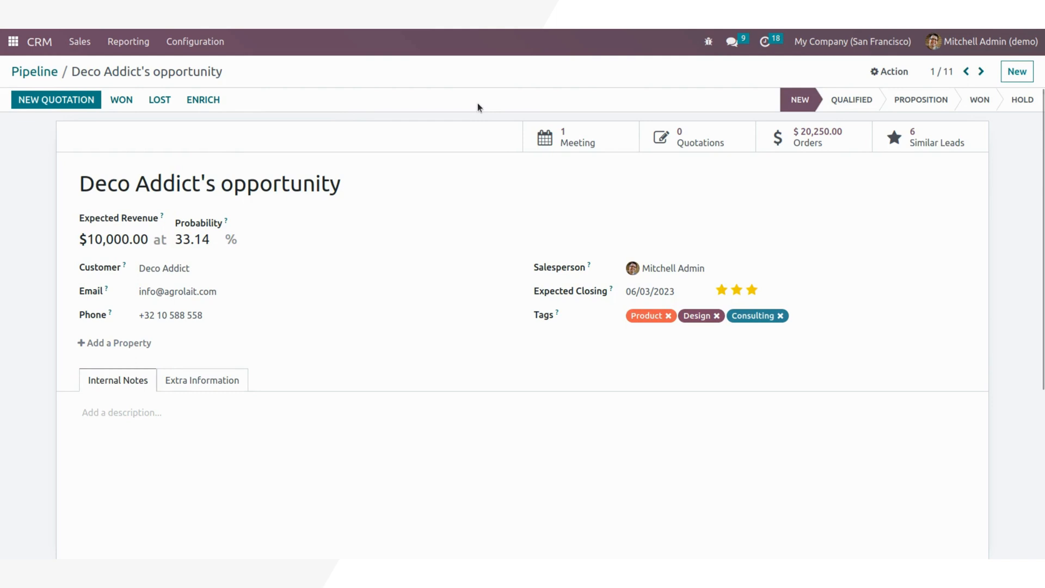
mouse_move(579, 136)
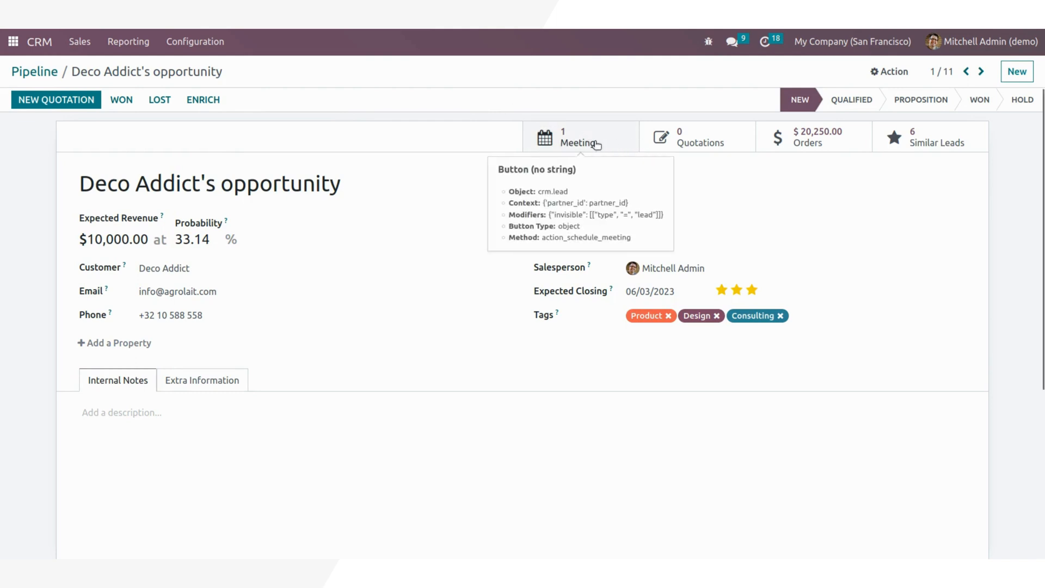
mouse_move(457, 131)
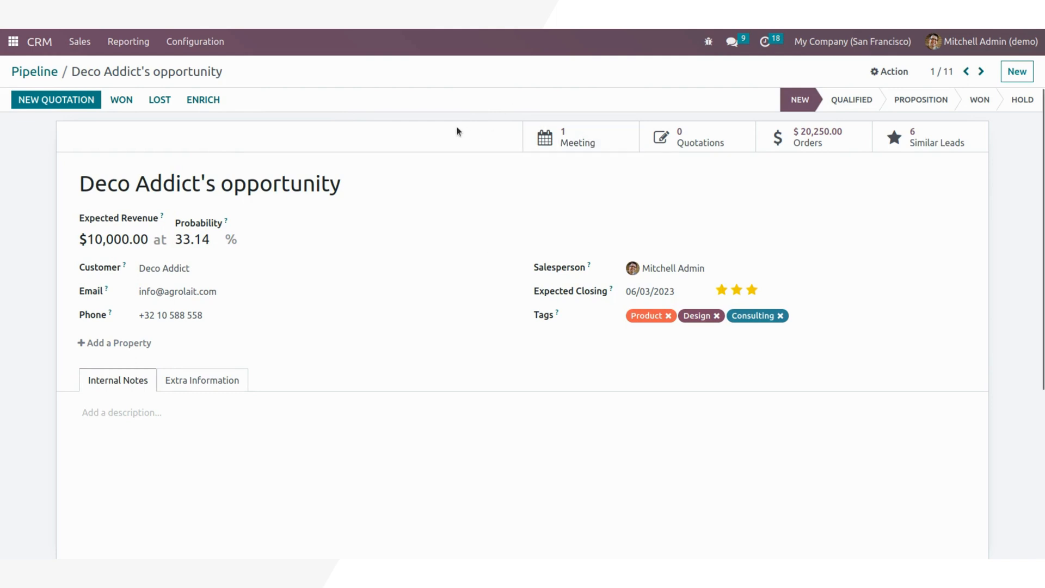
mouse_move(162, 135)
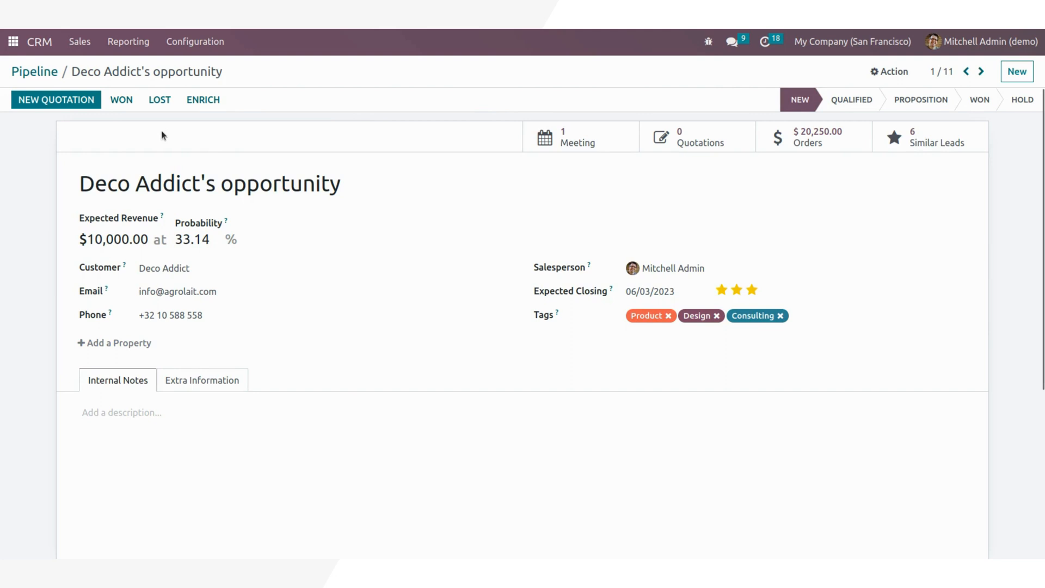
mouse_move(101, 152)
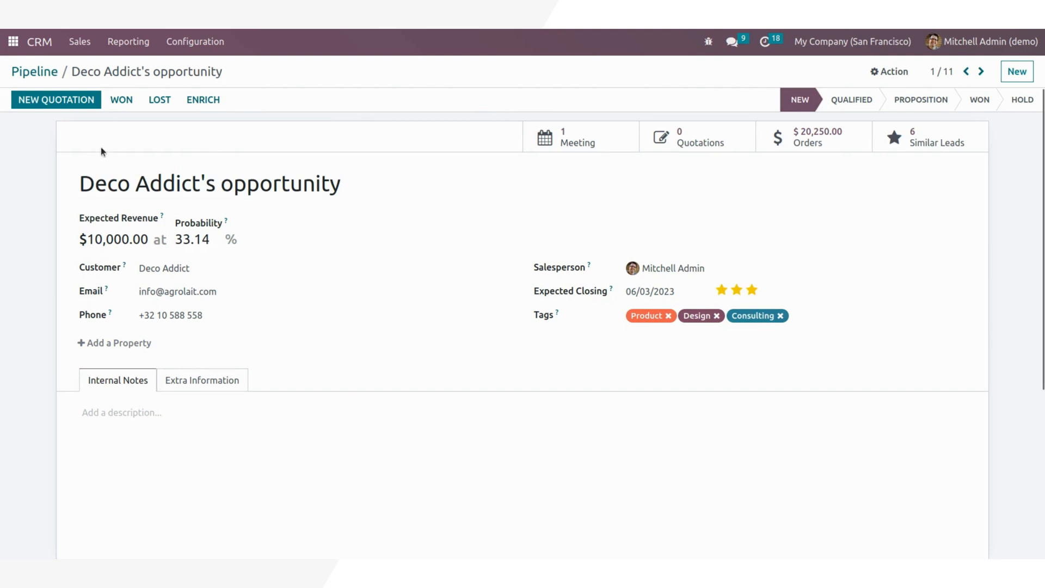
mouse_move(66, 130)
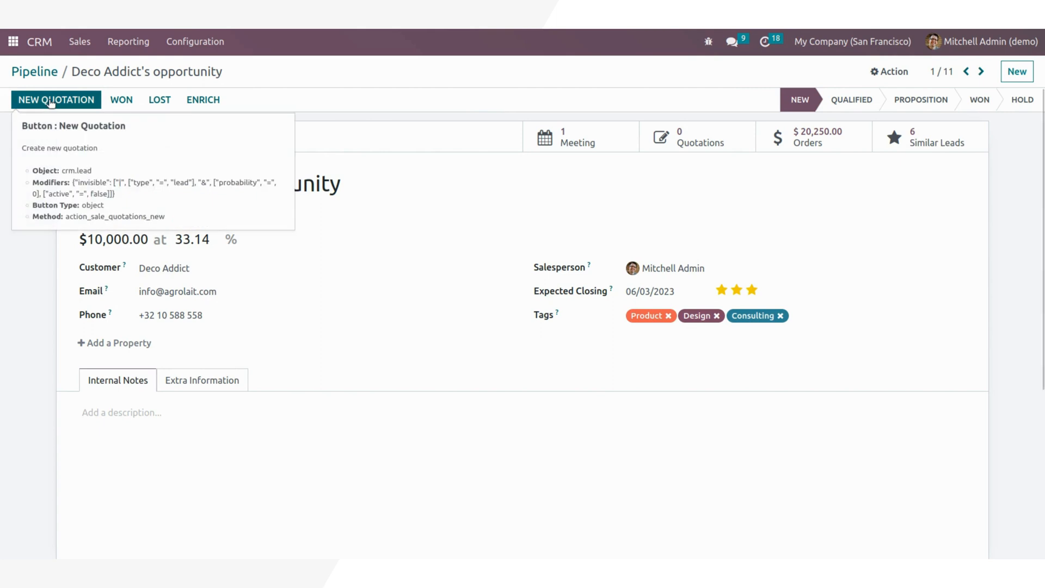
Step: Create a new quotation and browse its Optional Products, Other Info and Customer Signature tabs
left_click(56, 99)
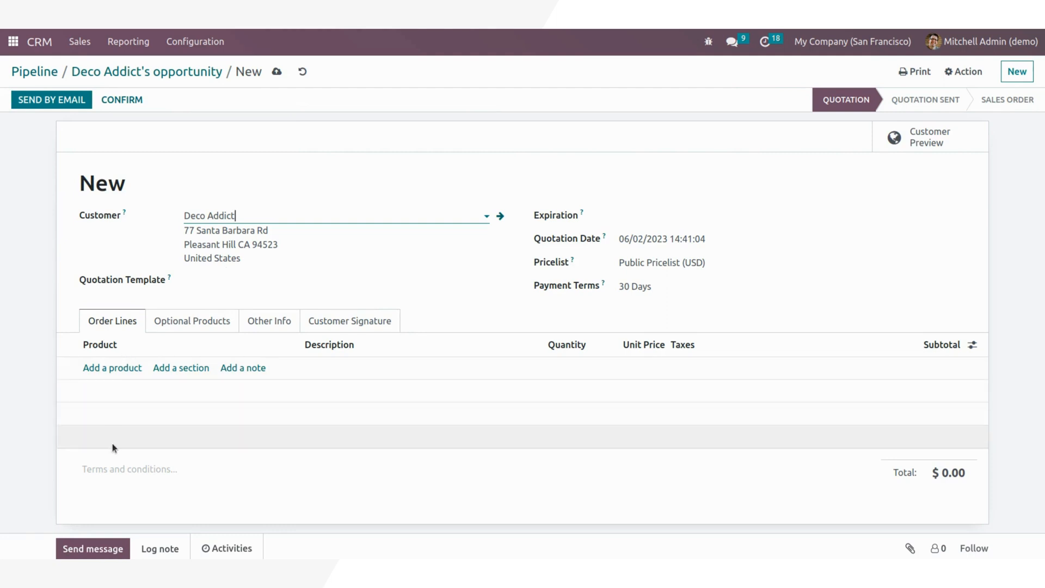
left_click(192, 321)
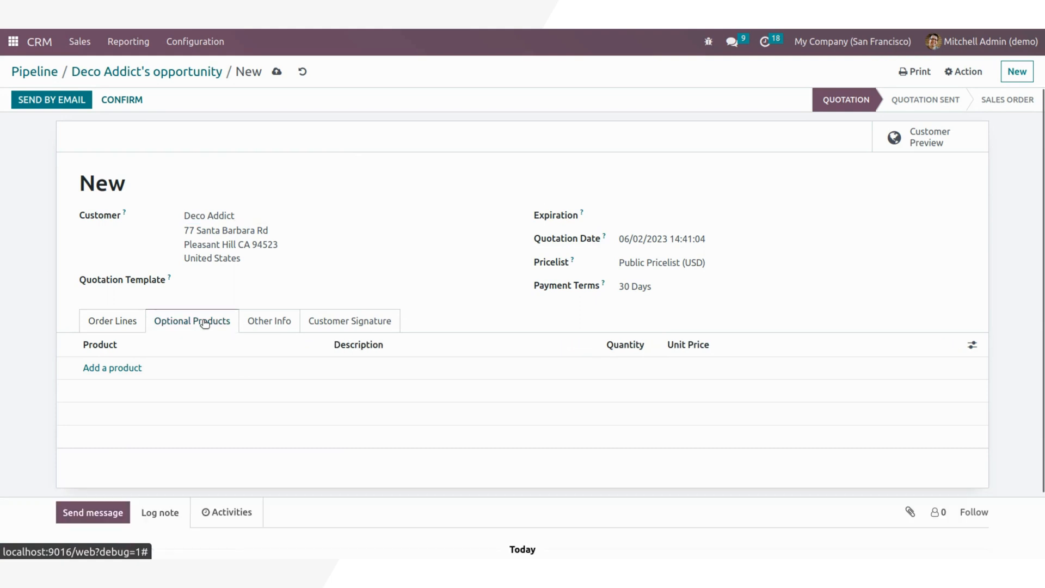
left_click(270, 320)
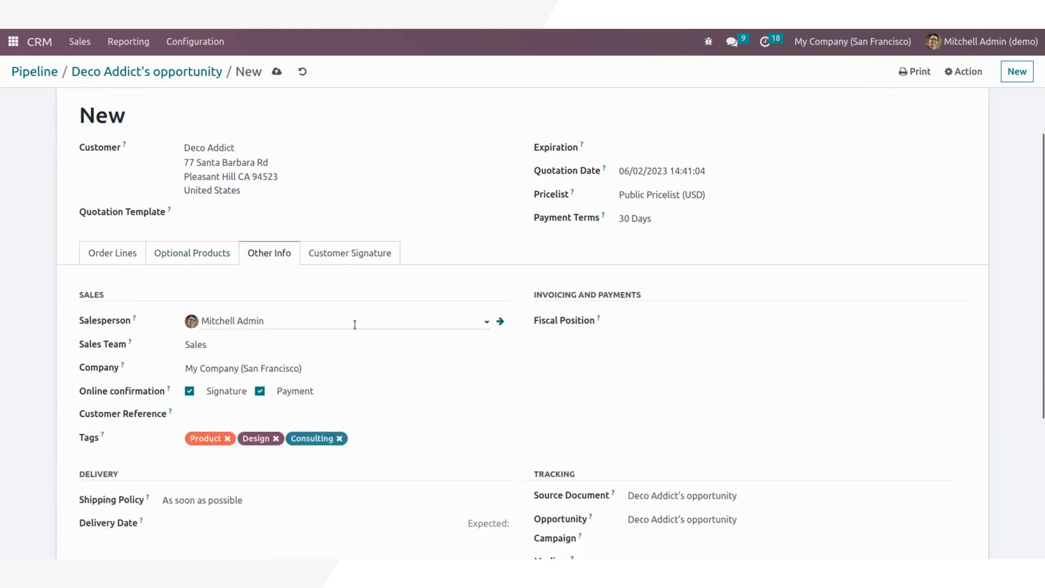
left_click(344, 321)
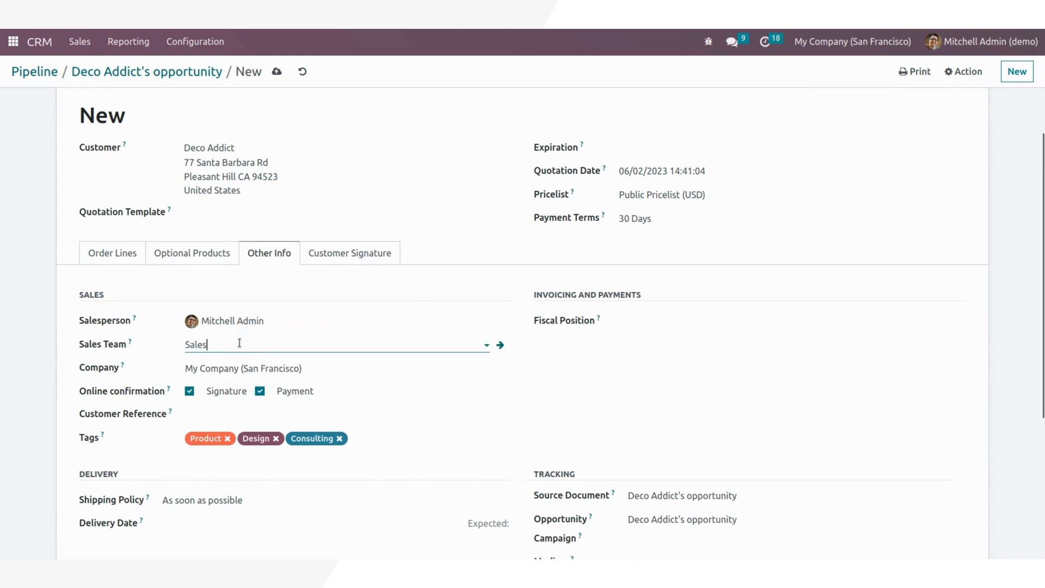
left_click(397, 438)
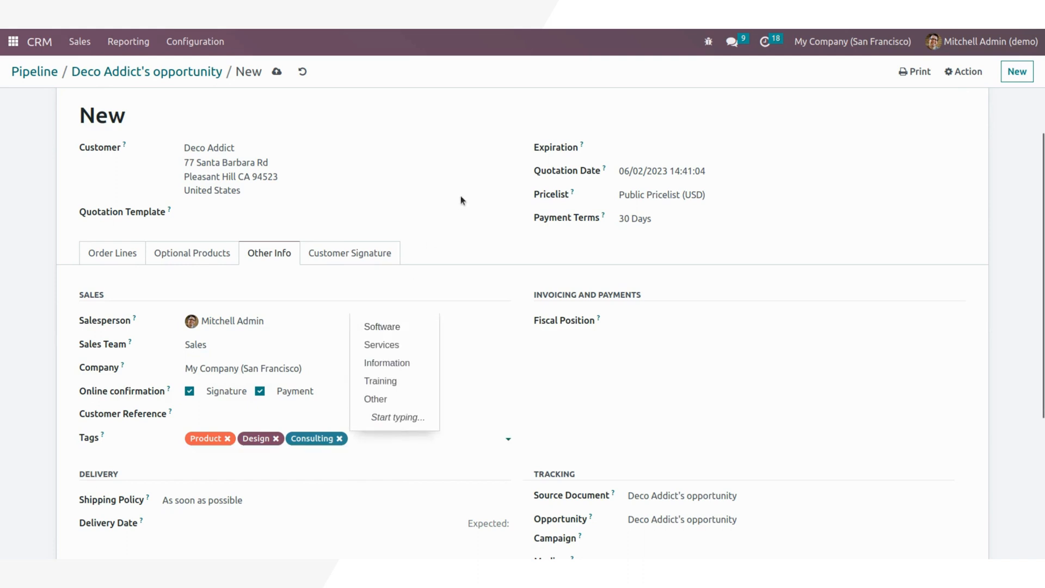
left_click(350, 253)
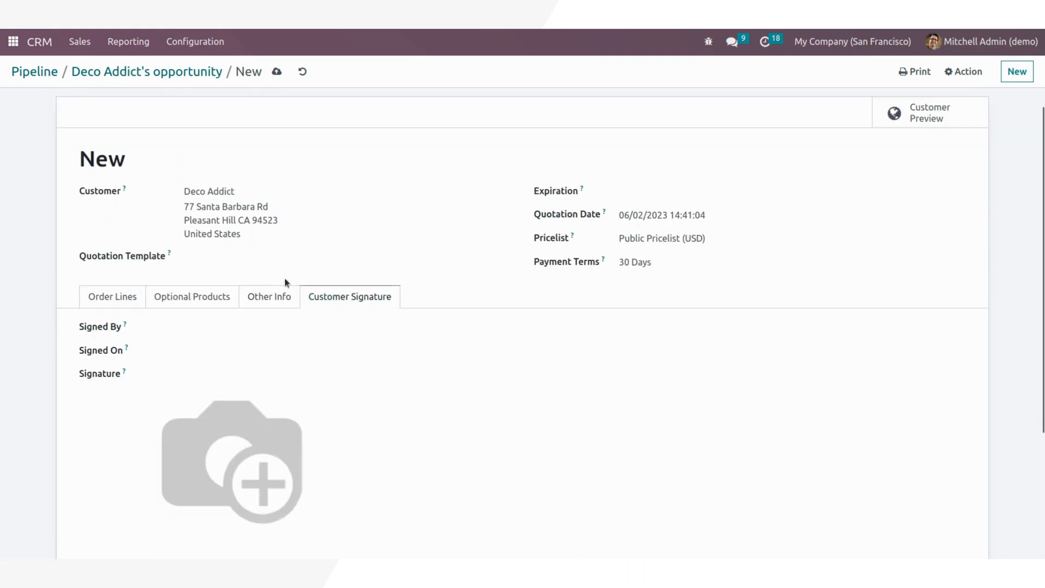
left_click(112, 296)
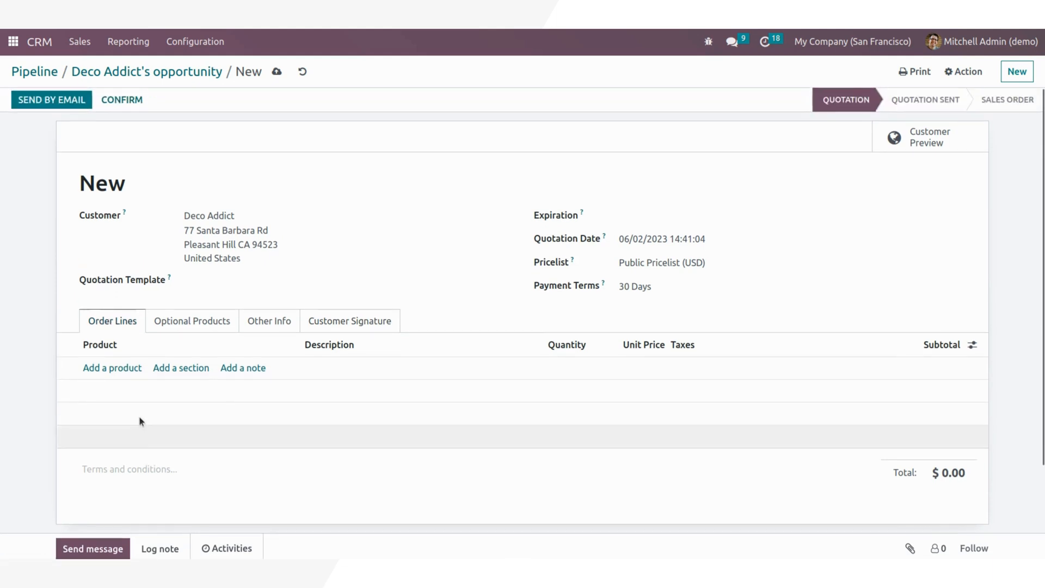
Step: Add Acoustic Bloc Screens and Desk Stand with Screen lines to the quotation
left_click(112, 368)
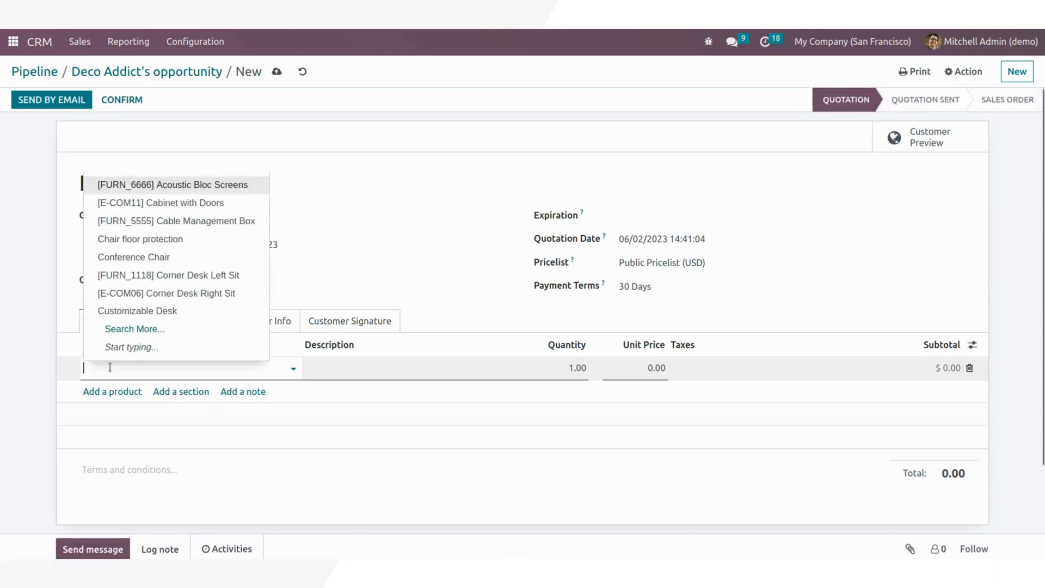
left_click(172, 184)
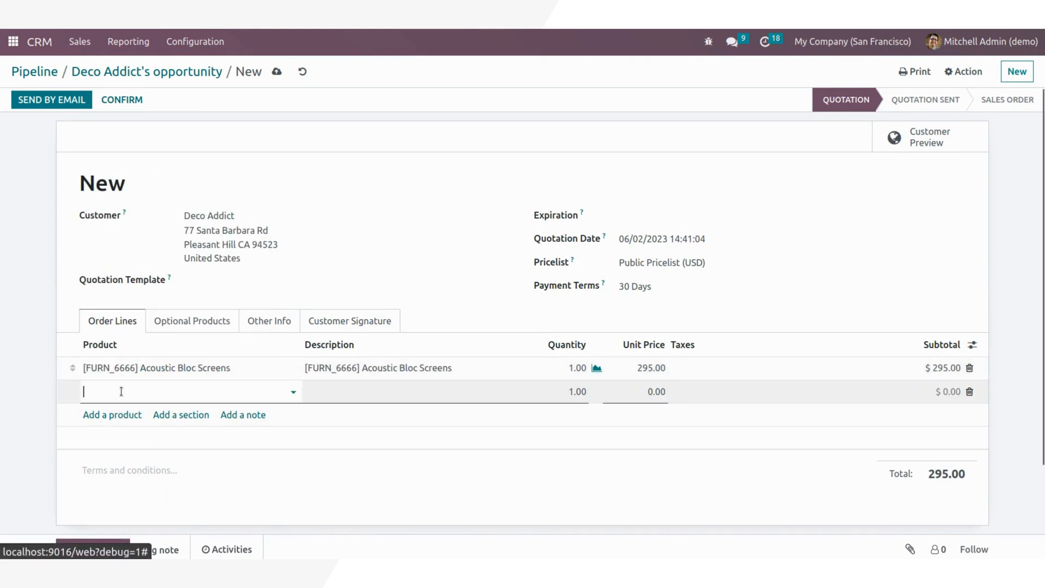
type("de")
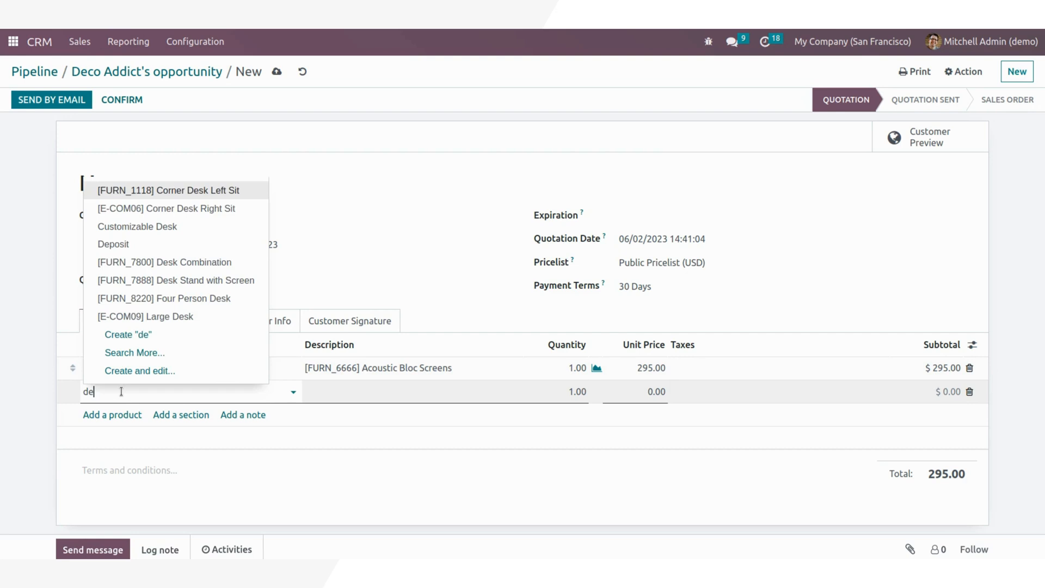
type("sk")
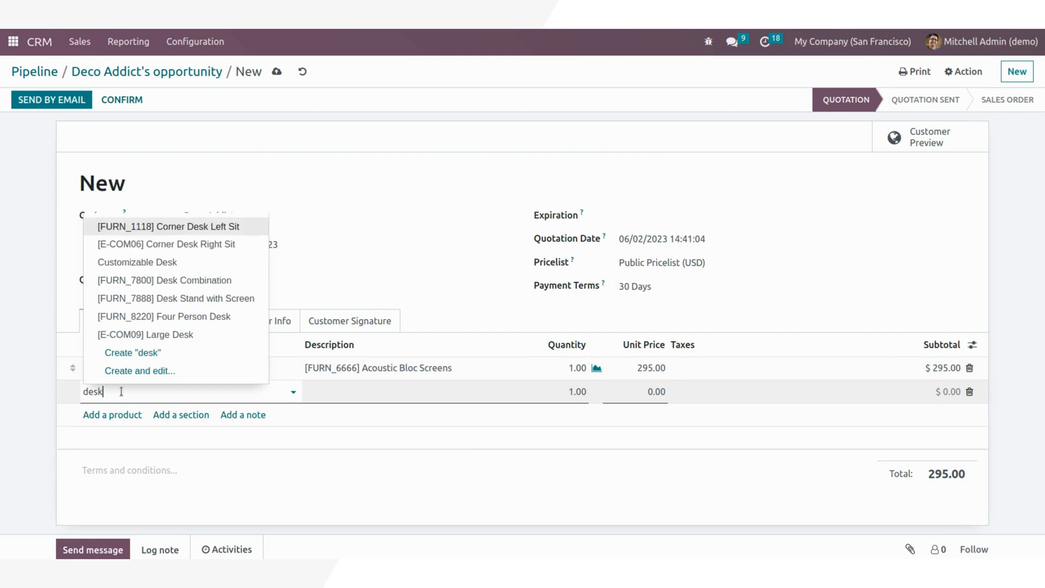
left_click(175, 298)
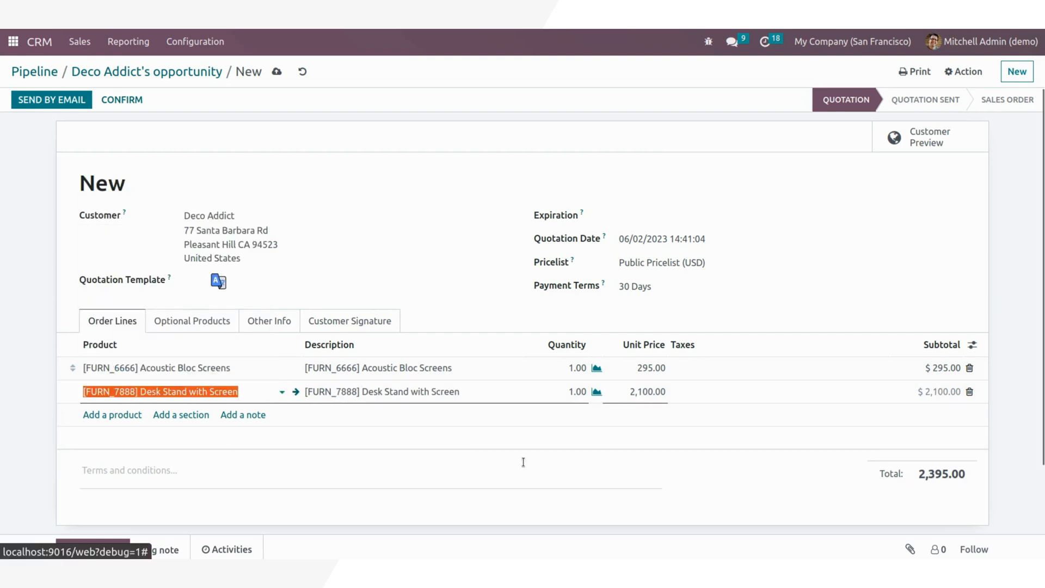
Step: Set both quantities to 5, add tax, save and confirm S00034
left_click(560, 368)
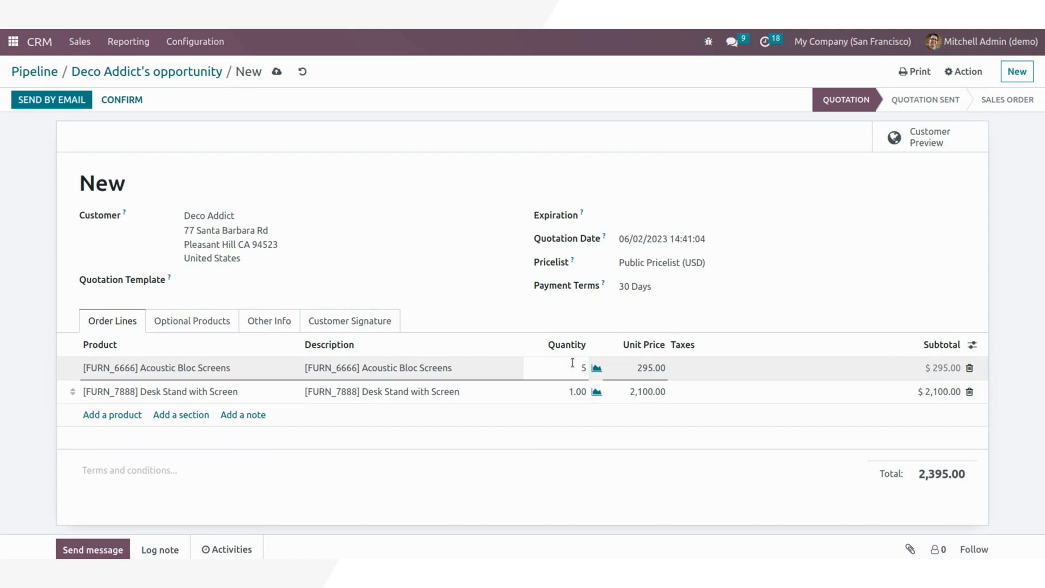
left_click(560, 392)
type("5")
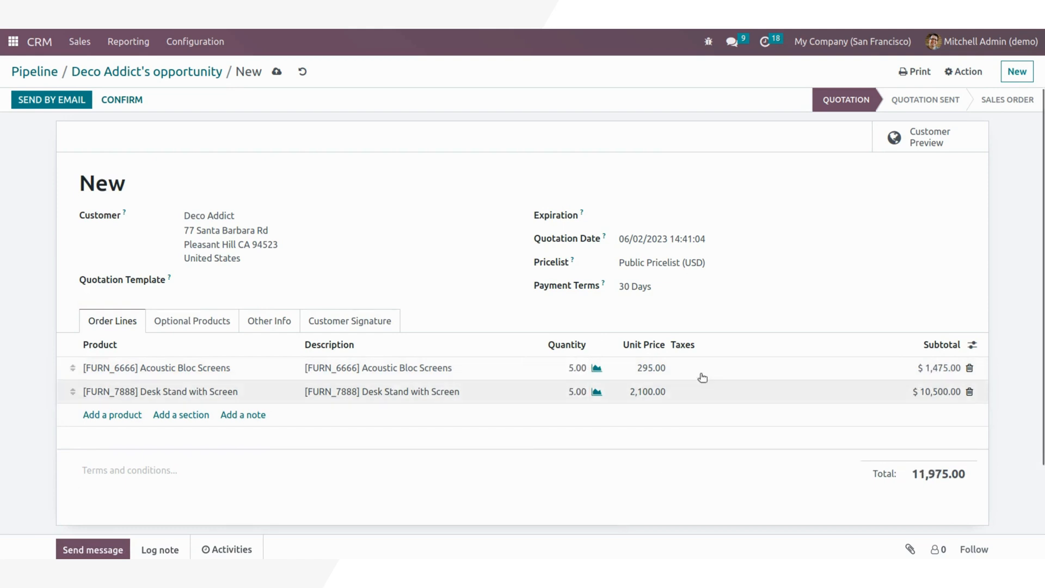
left_click(724, 368)
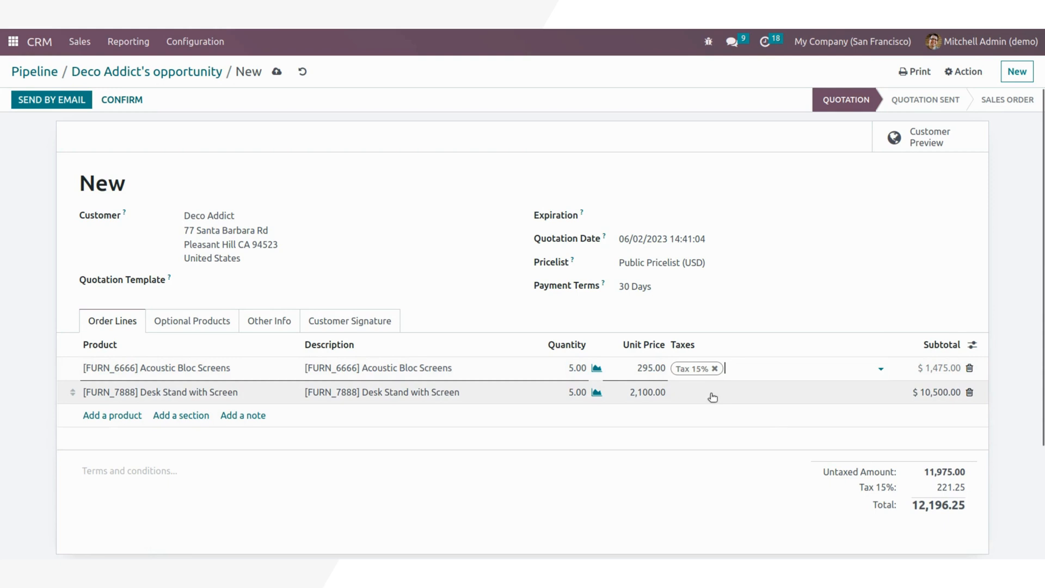
left_click(356, 178)
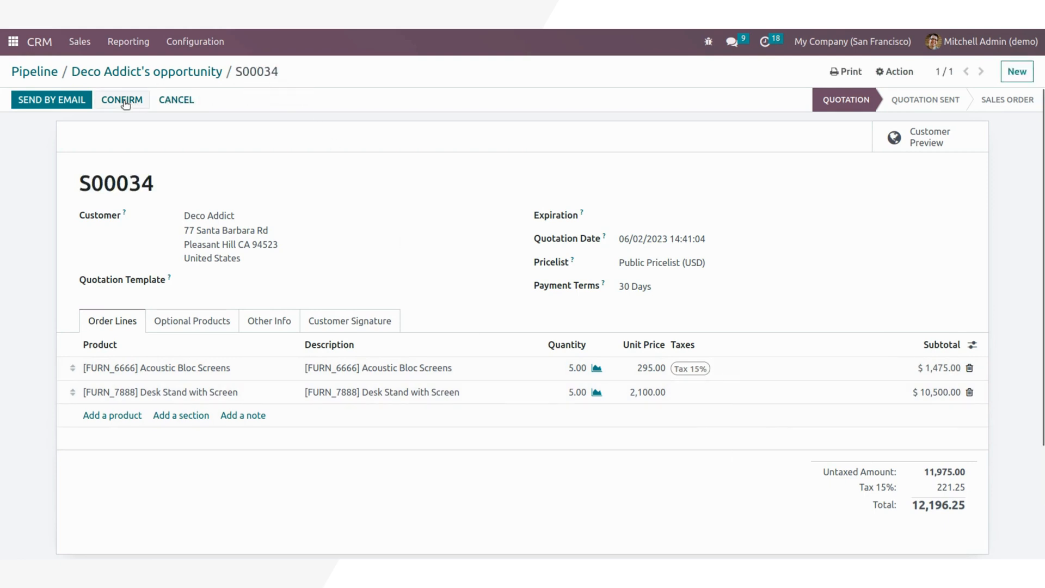
left_click(122, 99)
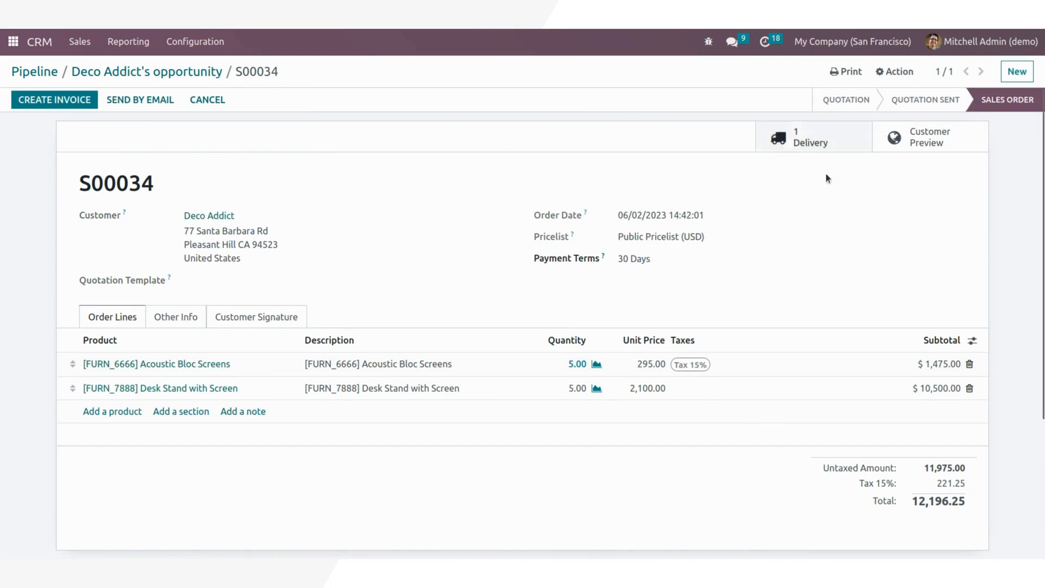
mouse_move(810, 137)
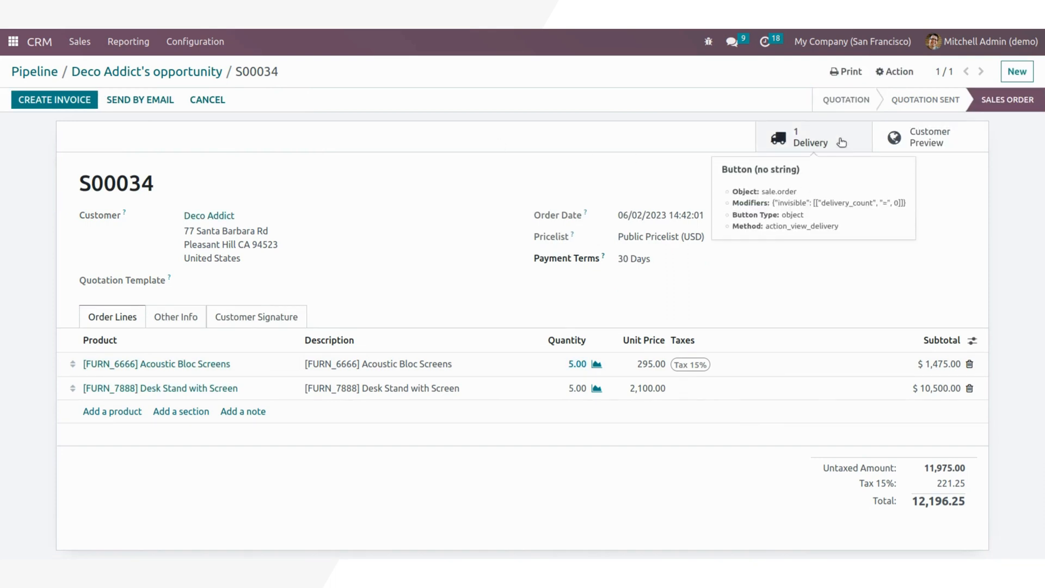
Step: Open delivery WH/OUT/00023 and review its Additional Info and Note tabs
left_click(812, 137)
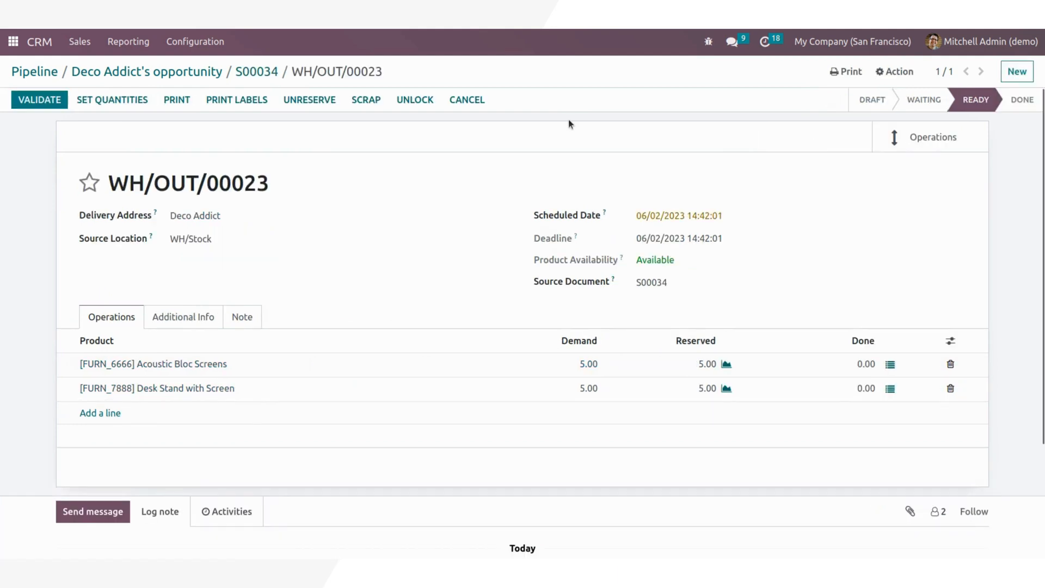
mouse_move(402, 369)
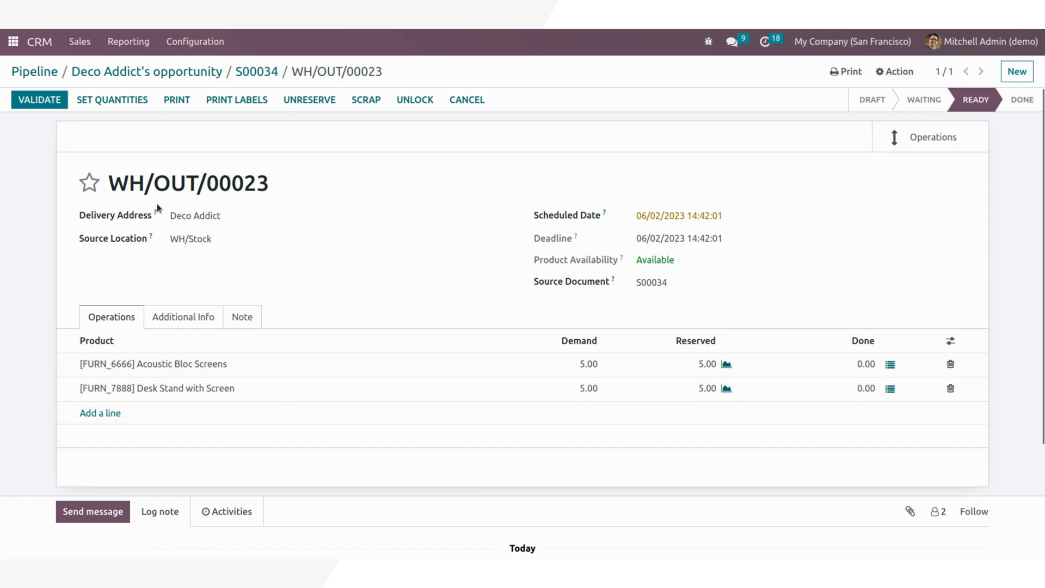
mouse_move(431, 137)
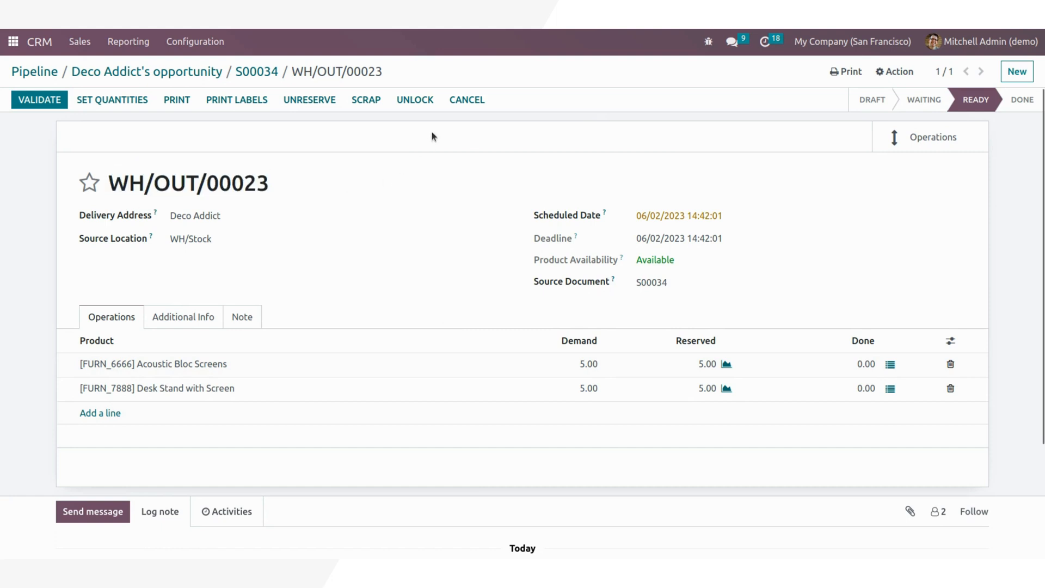
mouse_move(596, 424)
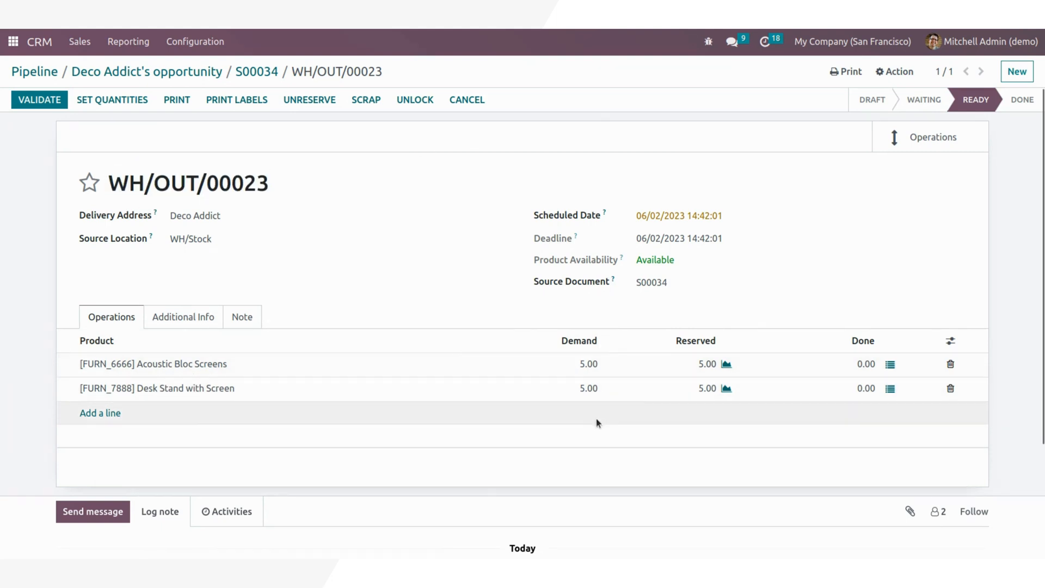
mouse_move(861, 388)
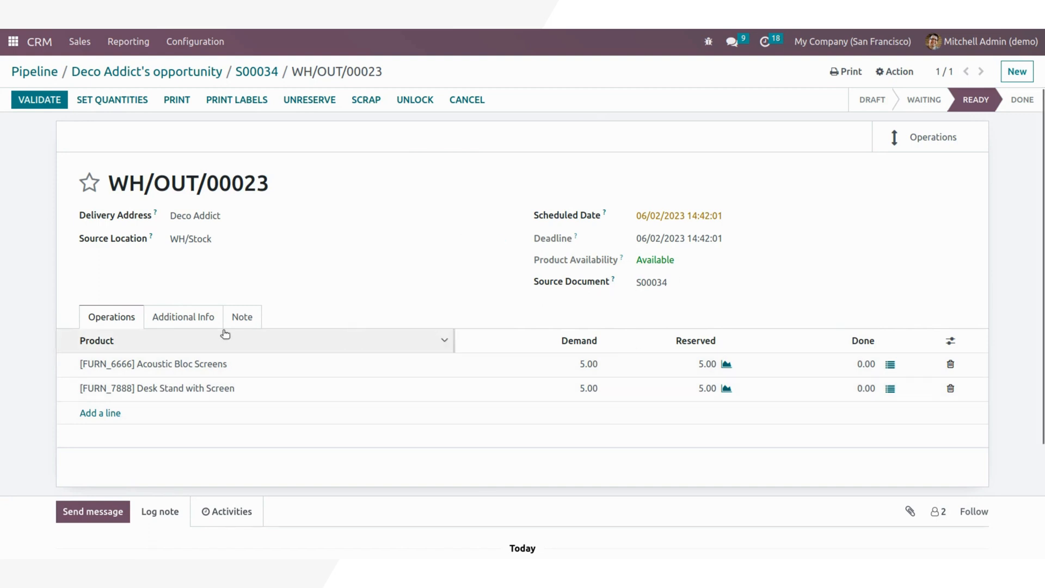
left_click(183, 317)
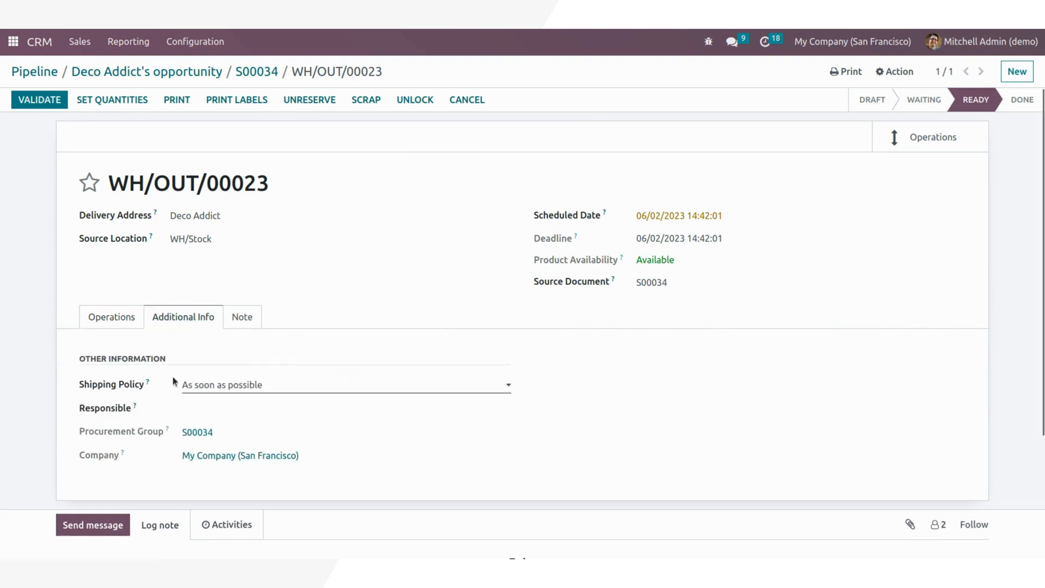
left_click(334, 408)
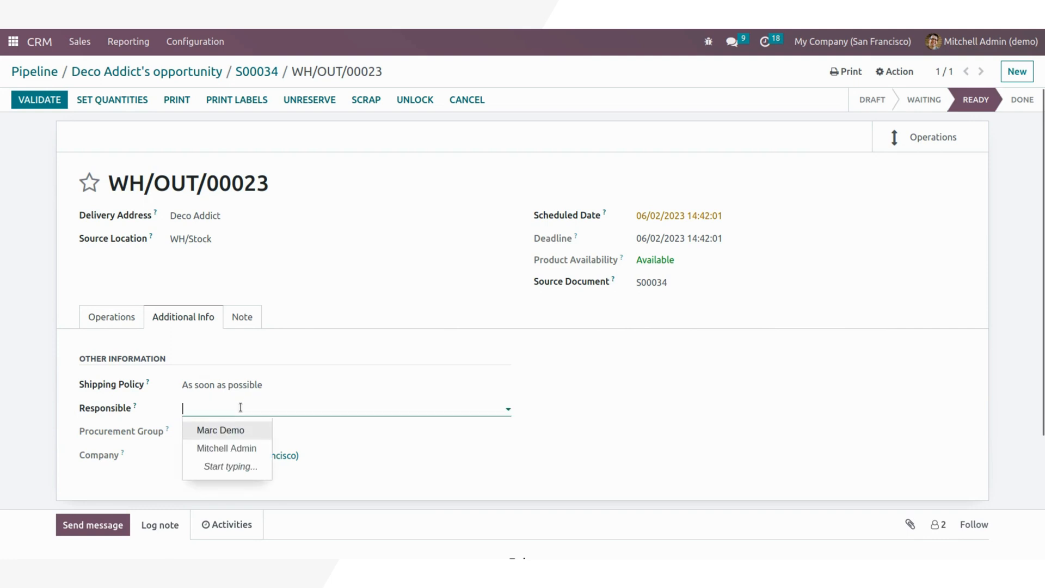
left_click(242, 317)
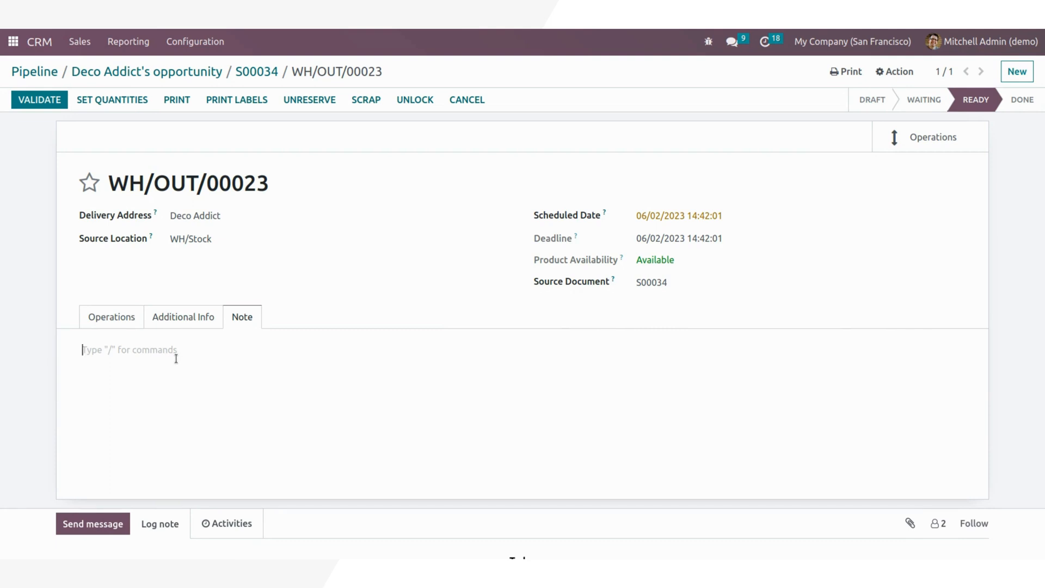
Step: Validate the delivery, applying an immediate transfer of all quantities
left_click(111, 317)
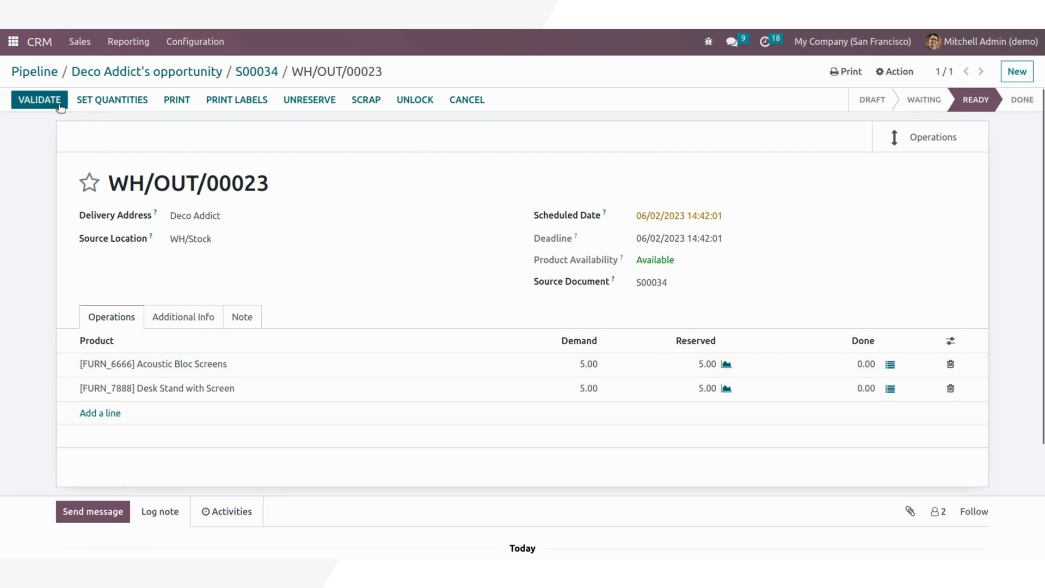
left_click(39, 100)
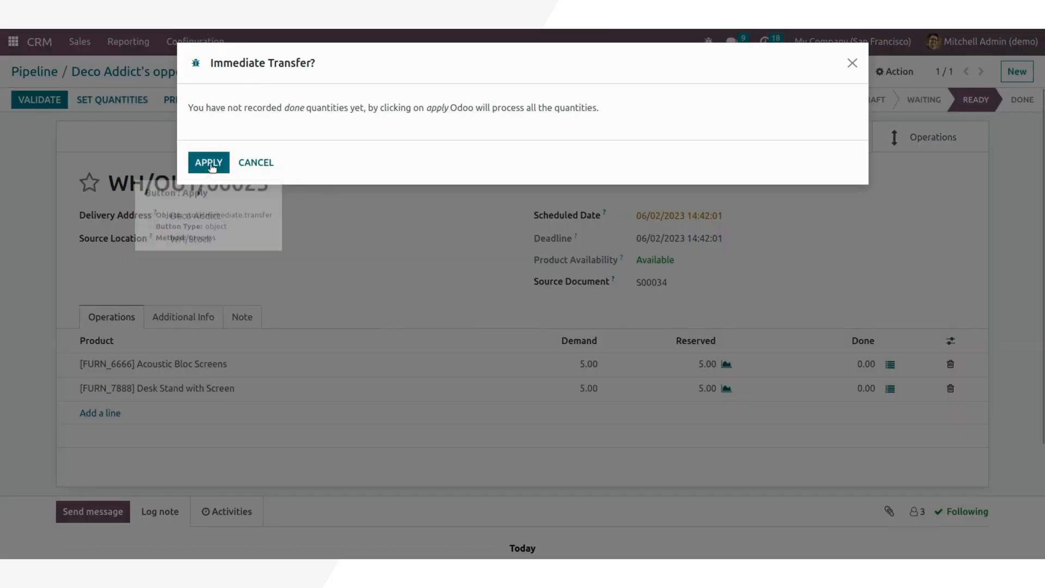
left_click(208, 163)
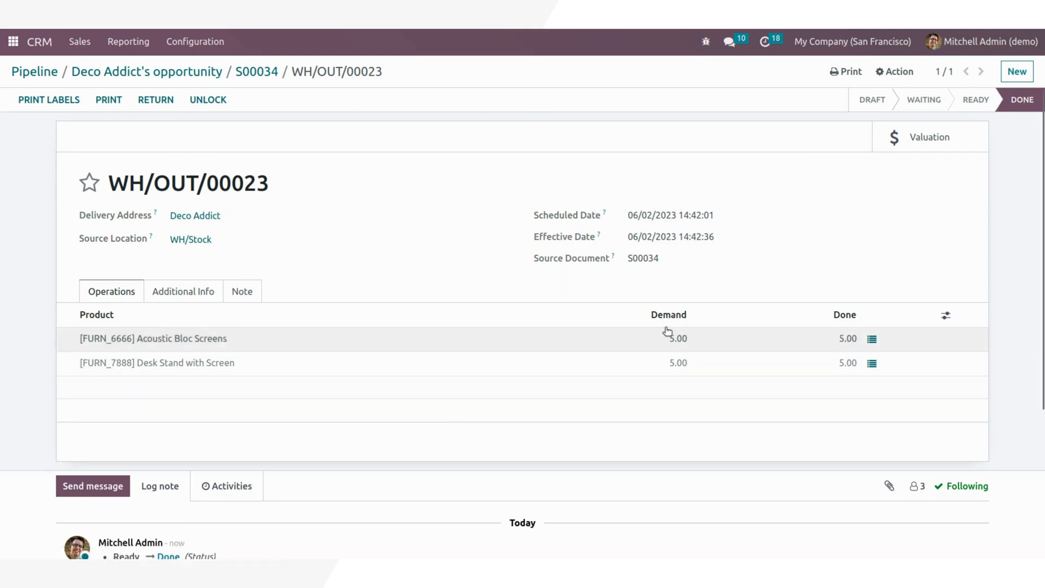
mouse_move(850, 336)
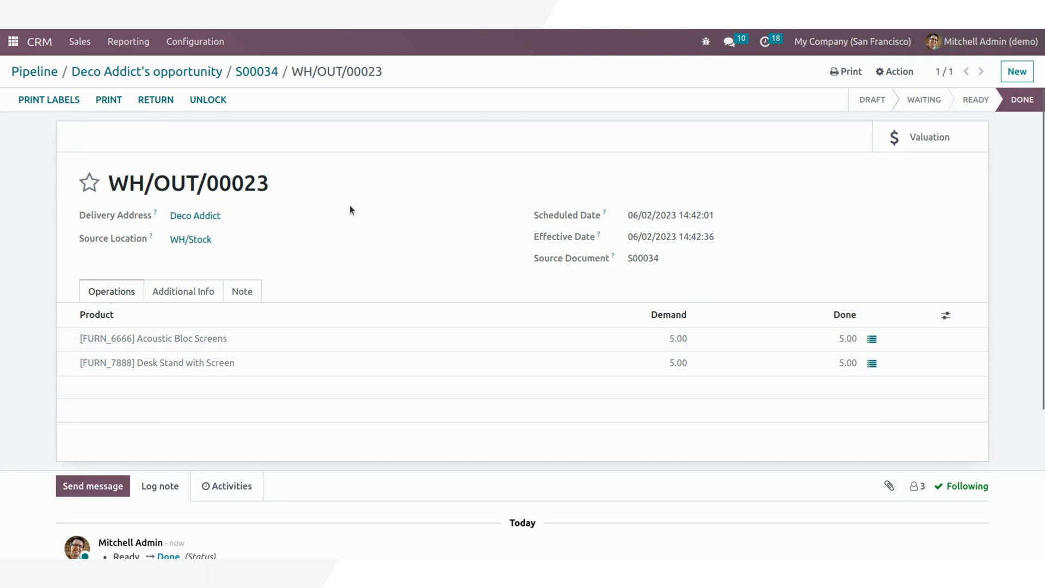
mouse_move(265, 69)
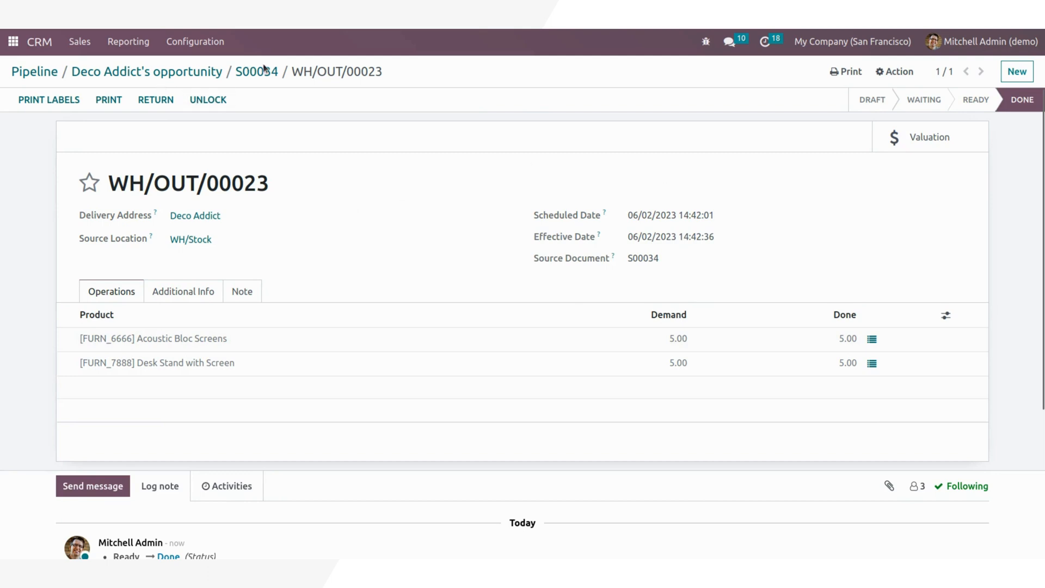
Step: Go back to sales order S00034 through the breadcrumb
left_click(256, 72)
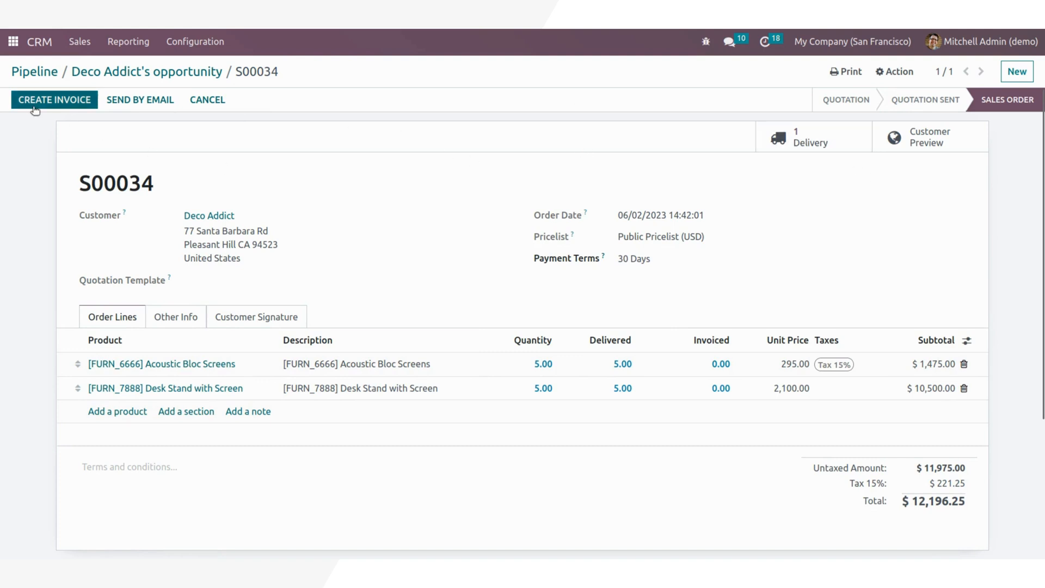
Step: Open Create Invoice, try percentage and fixed down payments, then pick Regular invoice
left_click(54, 99)
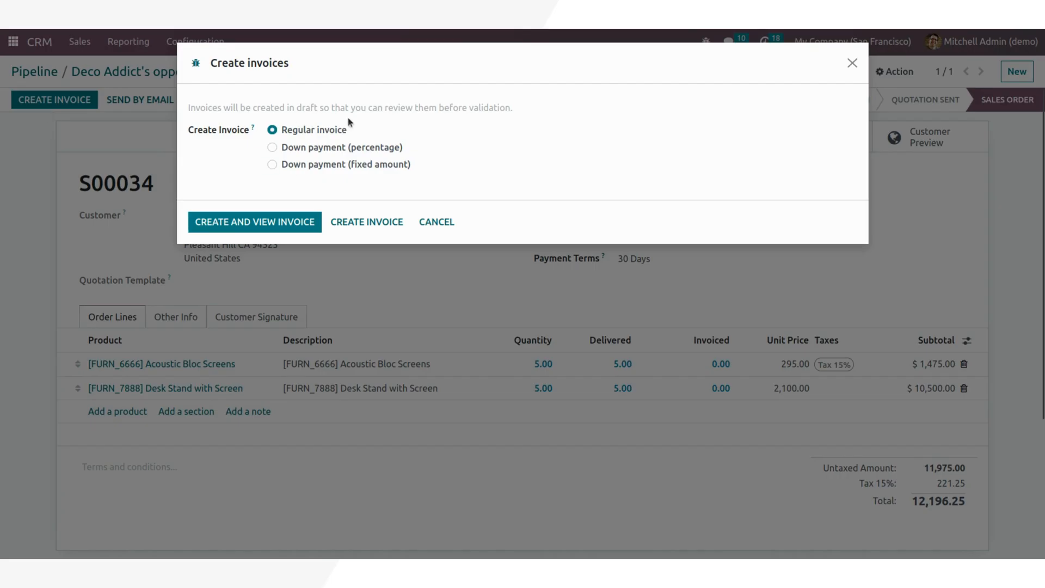
mouse_move(404, 149)
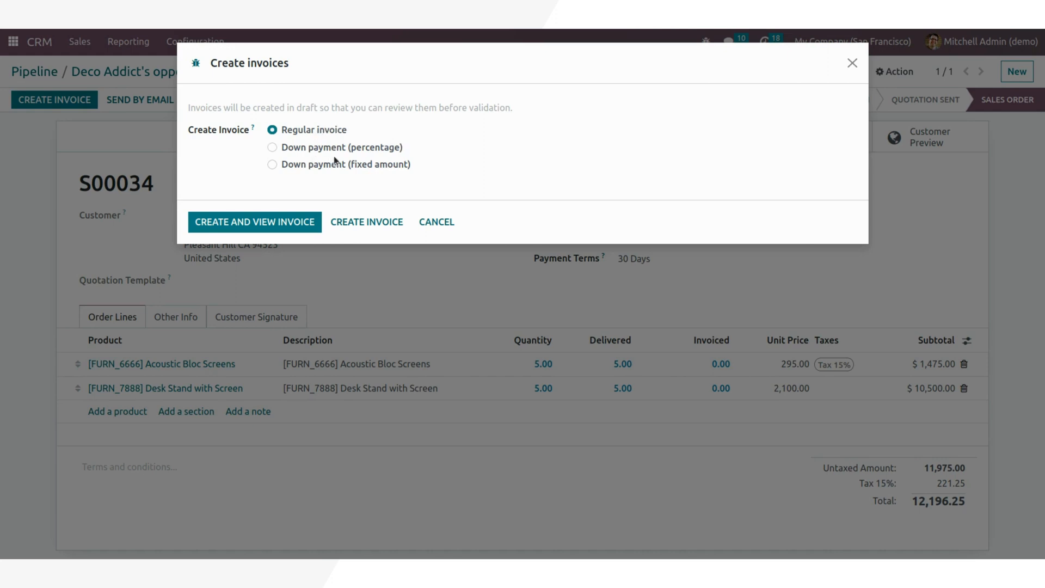
mouse_move(335, 177)
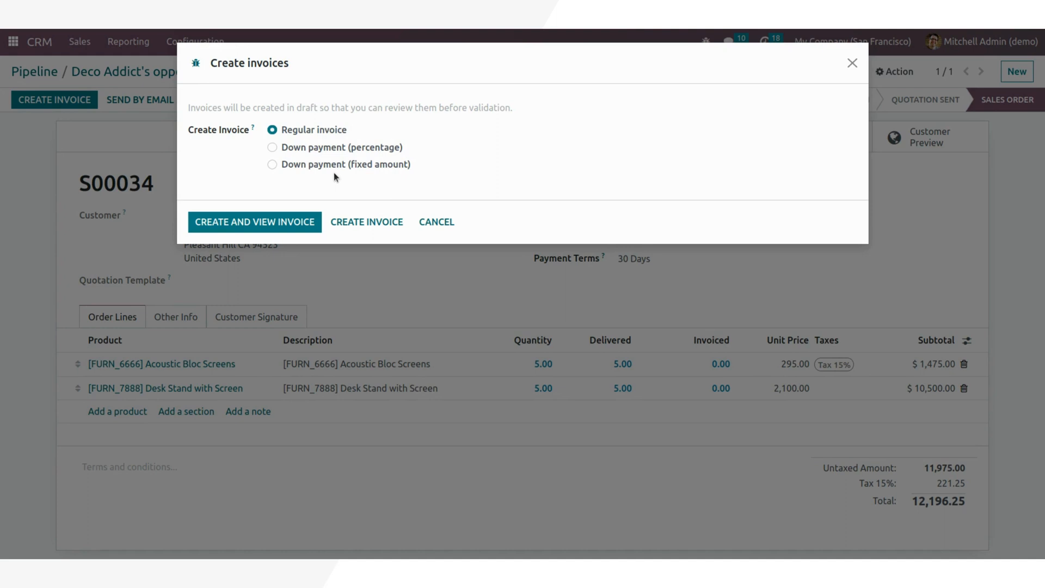
mouse_move(322, 141)
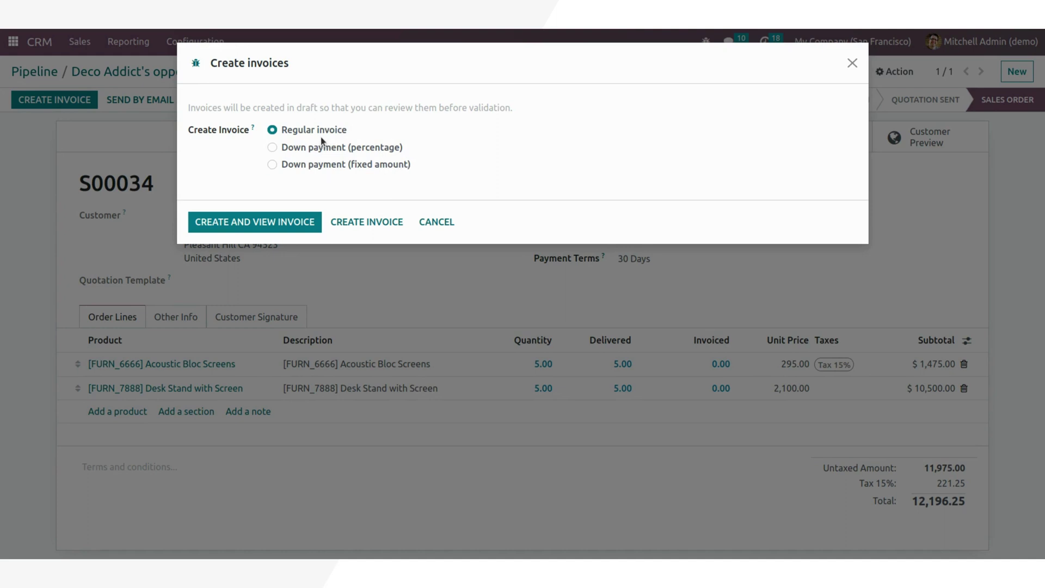
left_click(272, 147)
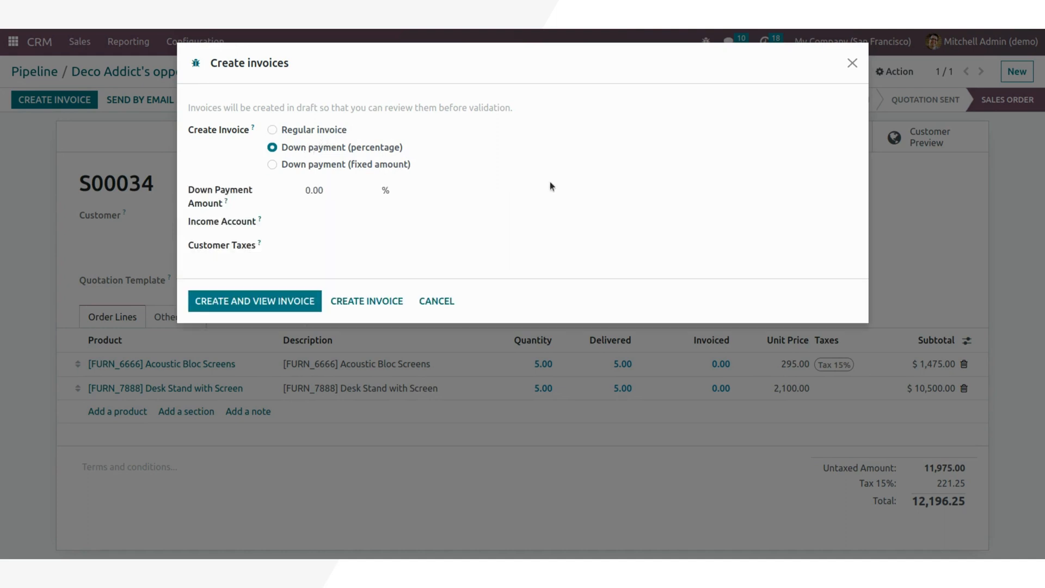
left_click(342, 190)
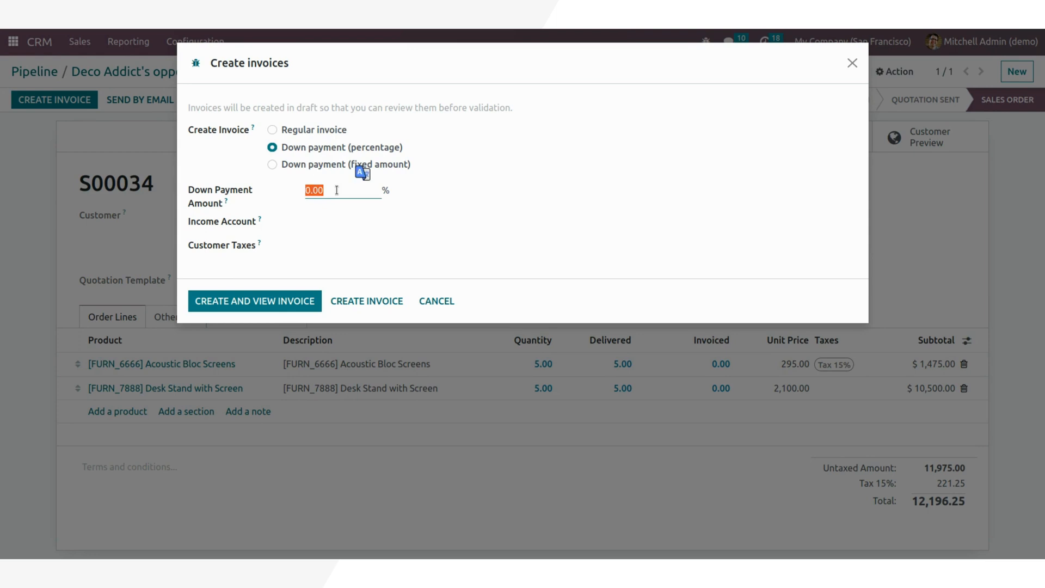
left_click(273, 164)
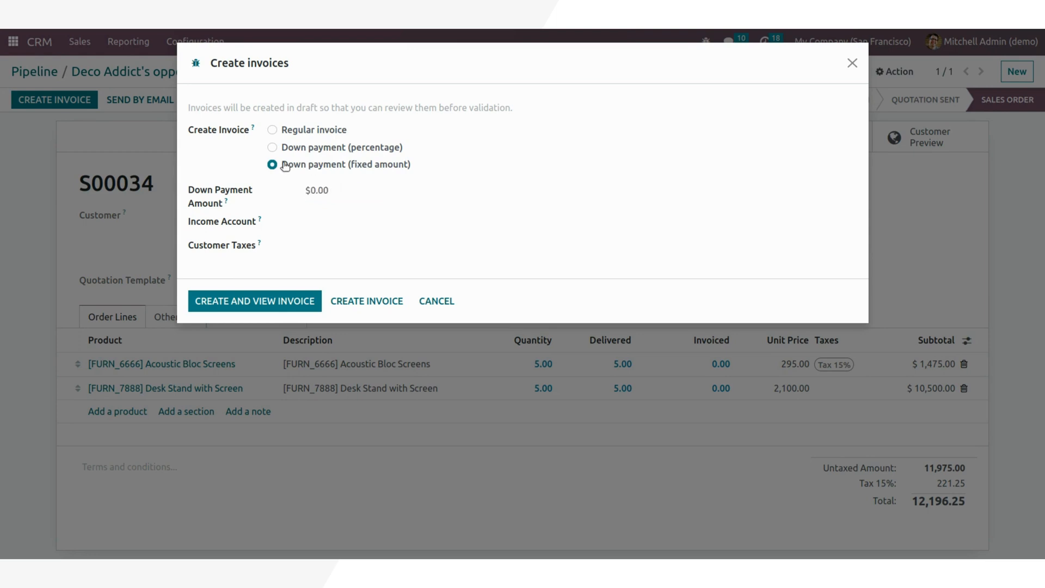
left_click(344, 190)
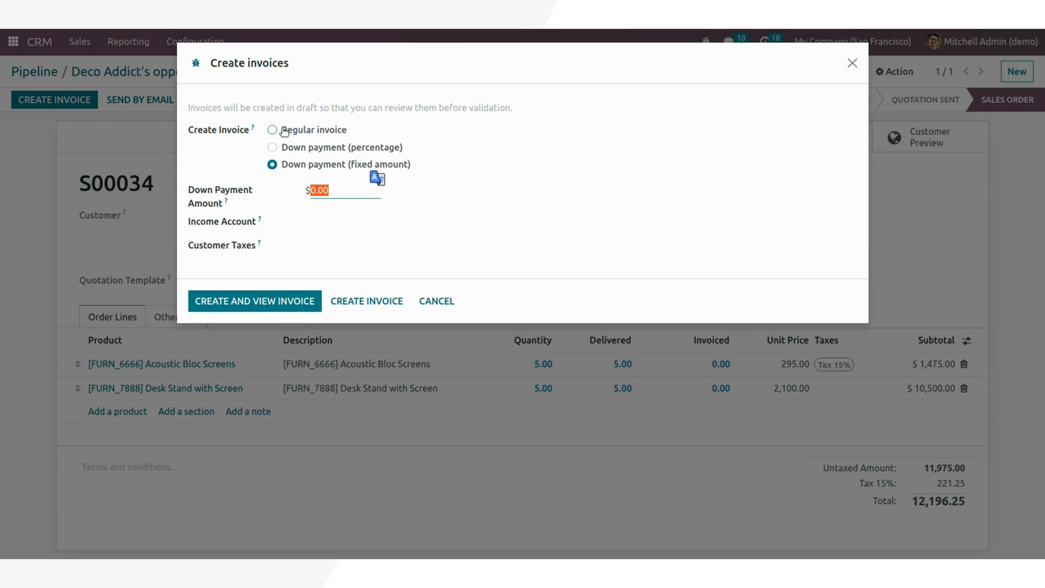
left_click(272, 130)
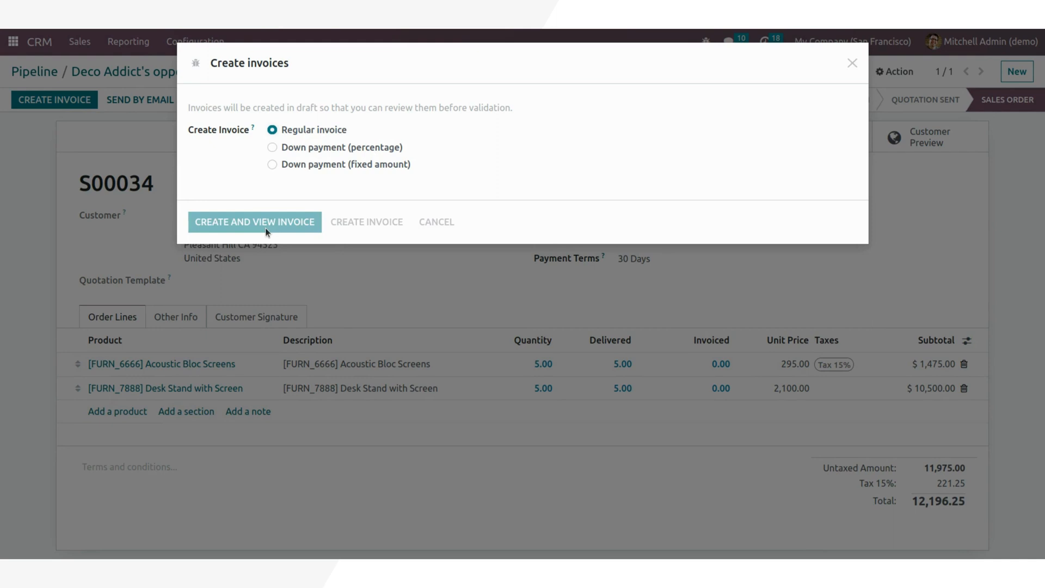
Step: Create the invoice, review its Other Info tab, and post it as INV/2023/00008
left_click(254, 222)
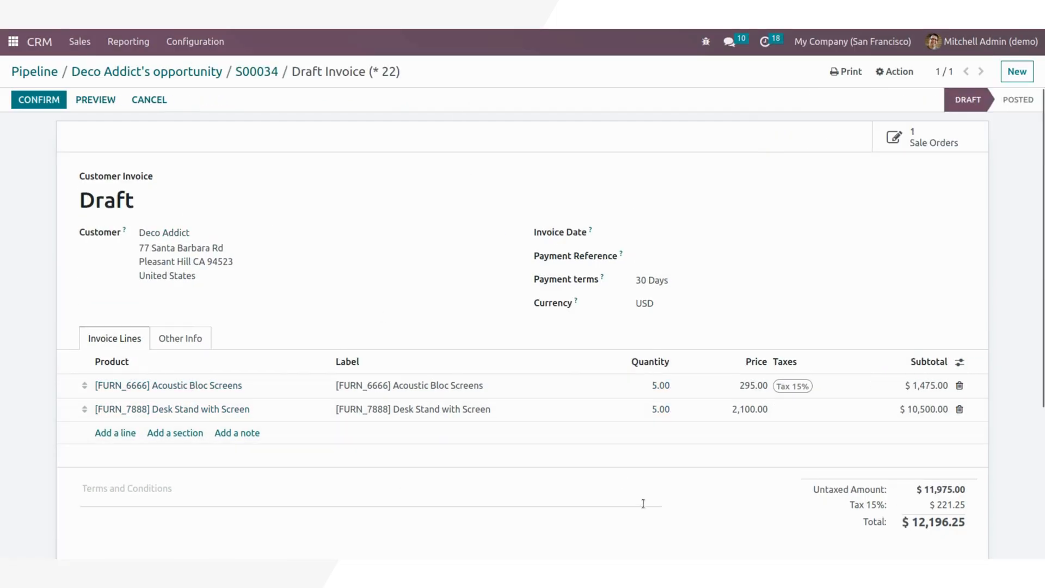
mouse_move(633, 389)
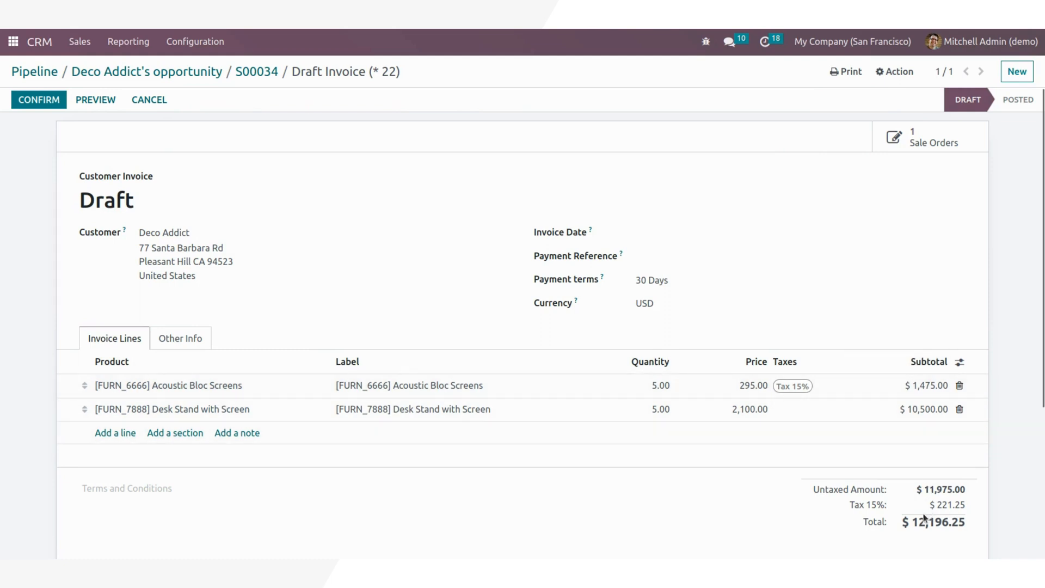
mouse_move(215, 350)
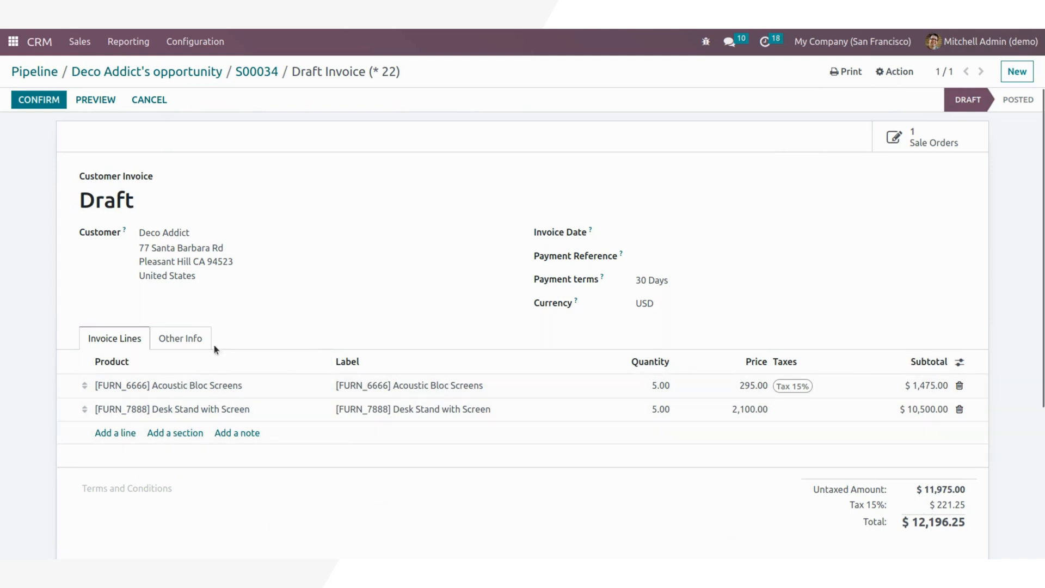
left_click(180, 338)
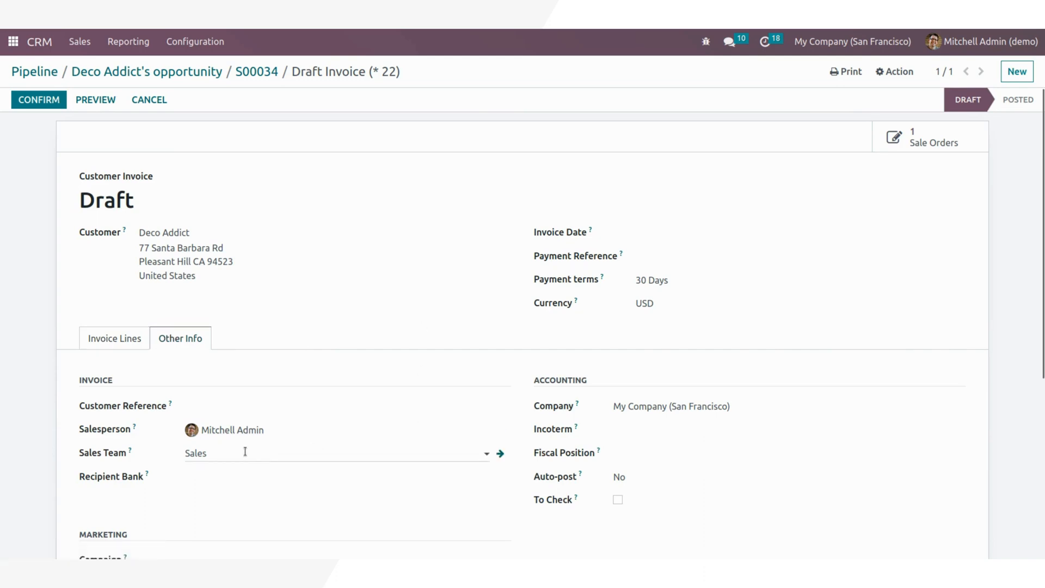
scroll("down", 3)
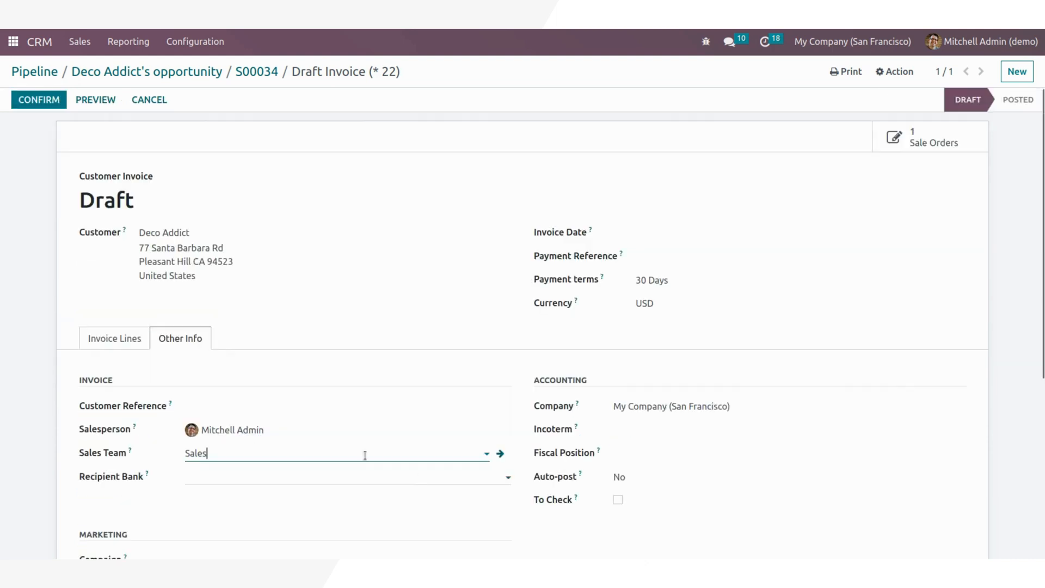
left_click(114, 338)
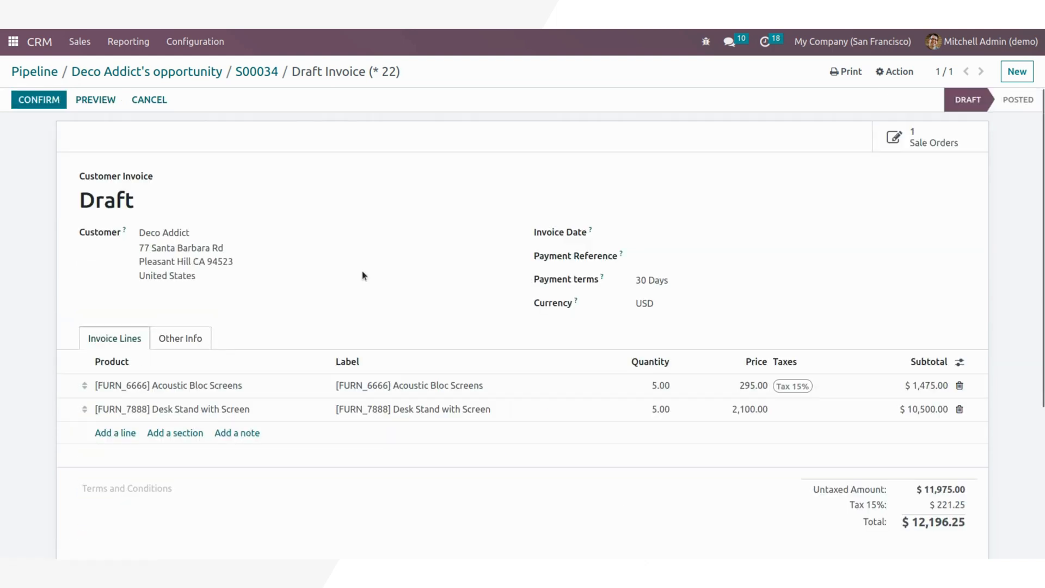
mouse_move(38, 99)
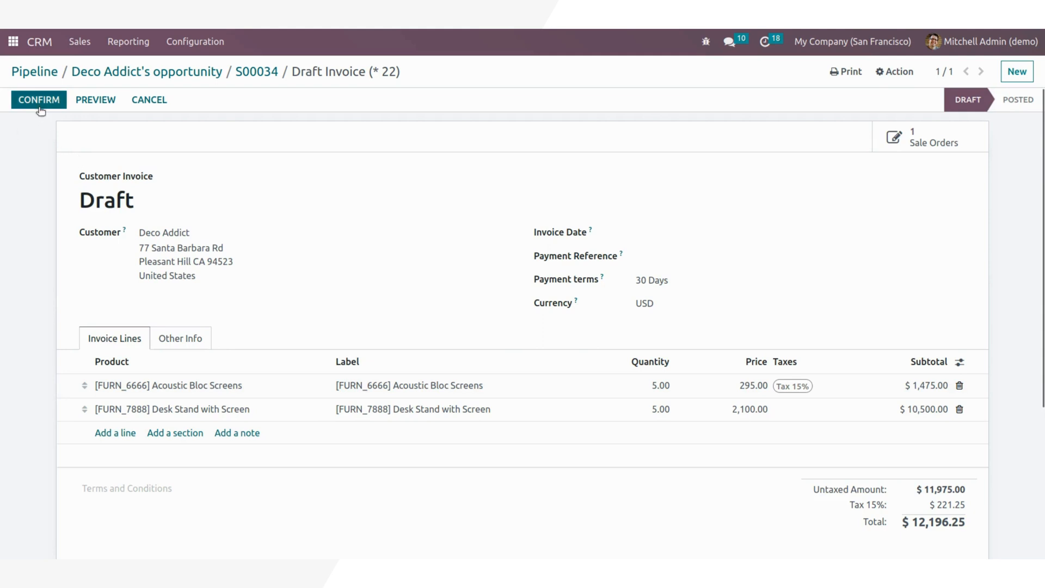
left_click(38, 99)
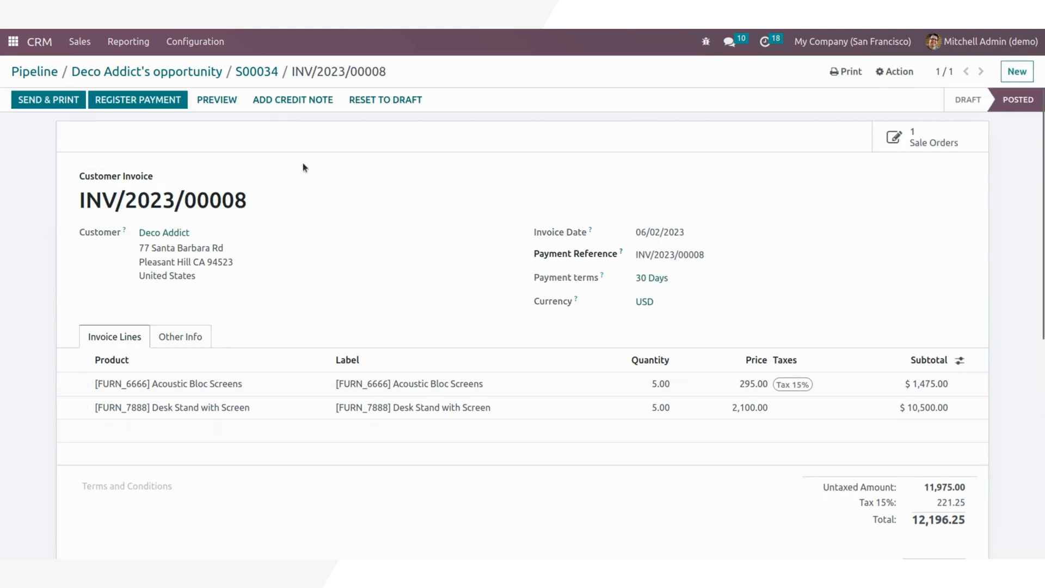
mouse_move(160, 146)
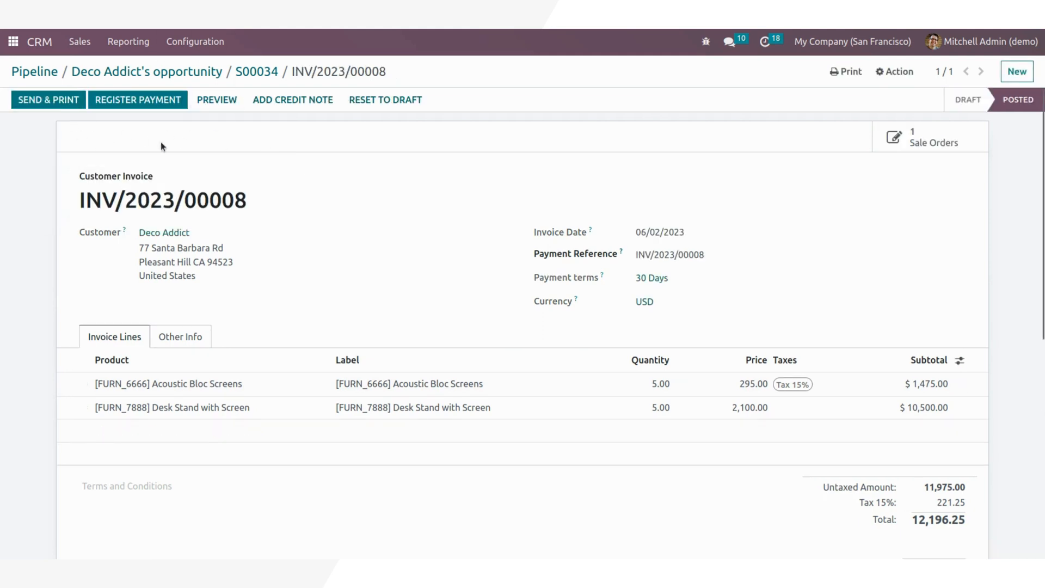
mouse_move(137, 99)
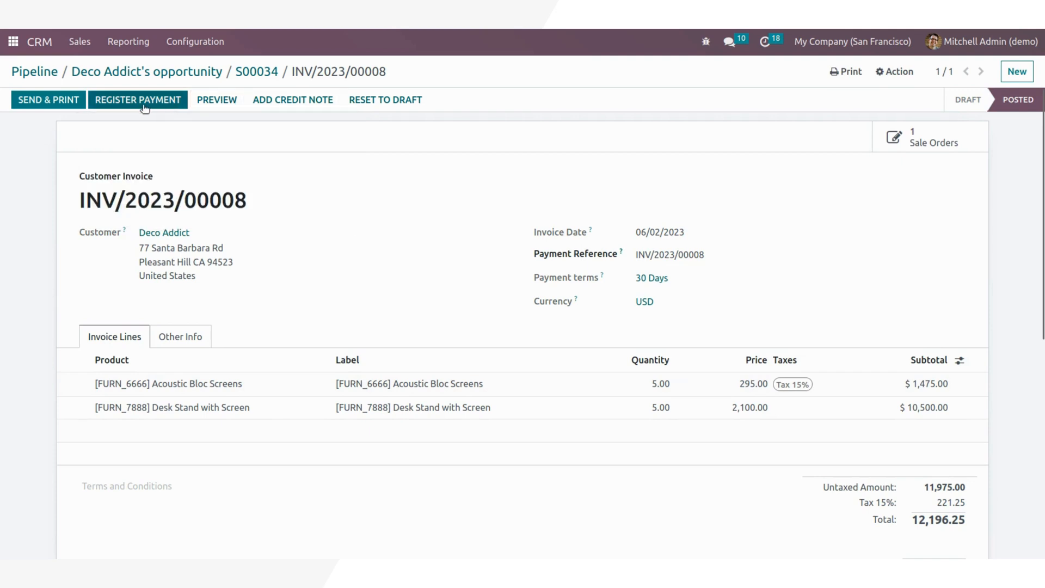
Step: Register the $12,196.25 payment through the Bank journal with the Manual method
left_click(138, 99)
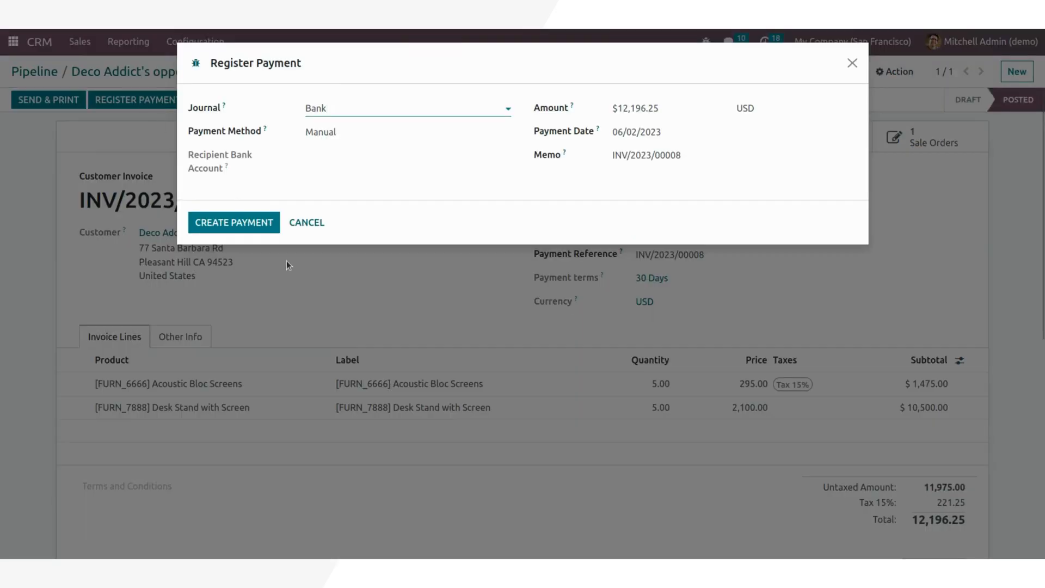
left_click(406, 131)
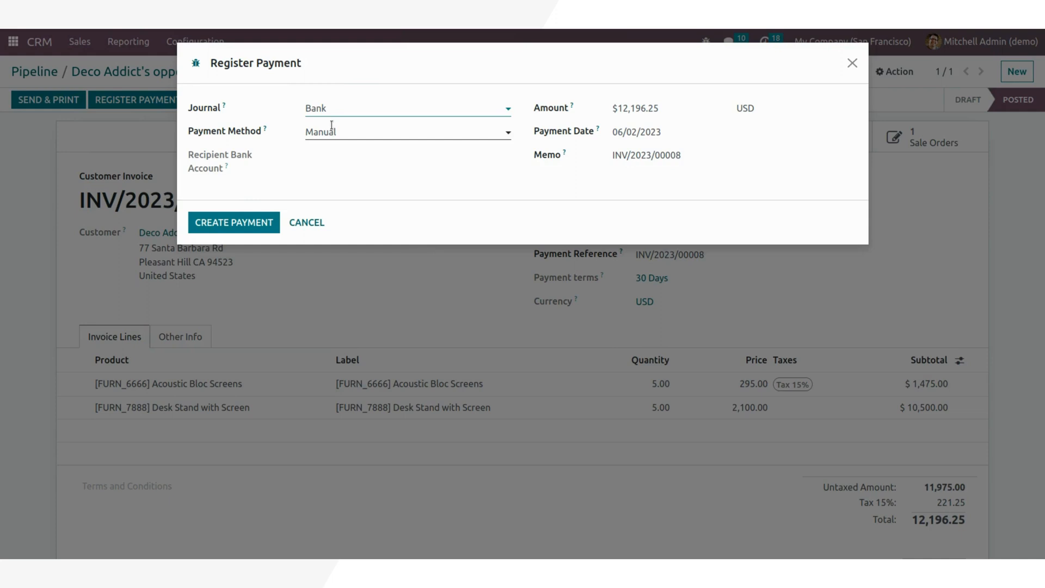
left_click(406, 108)
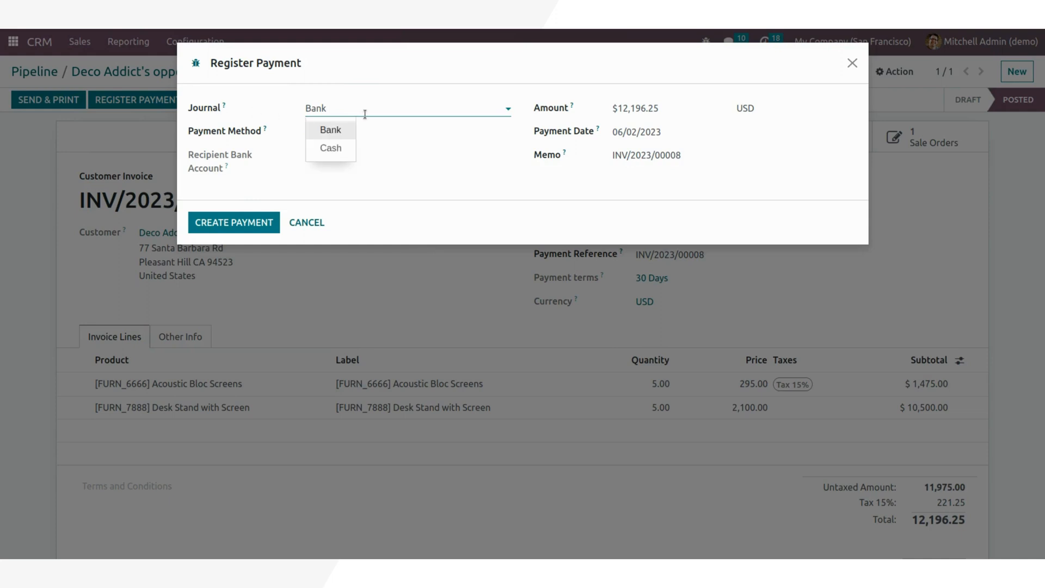
left_click(331, 129)
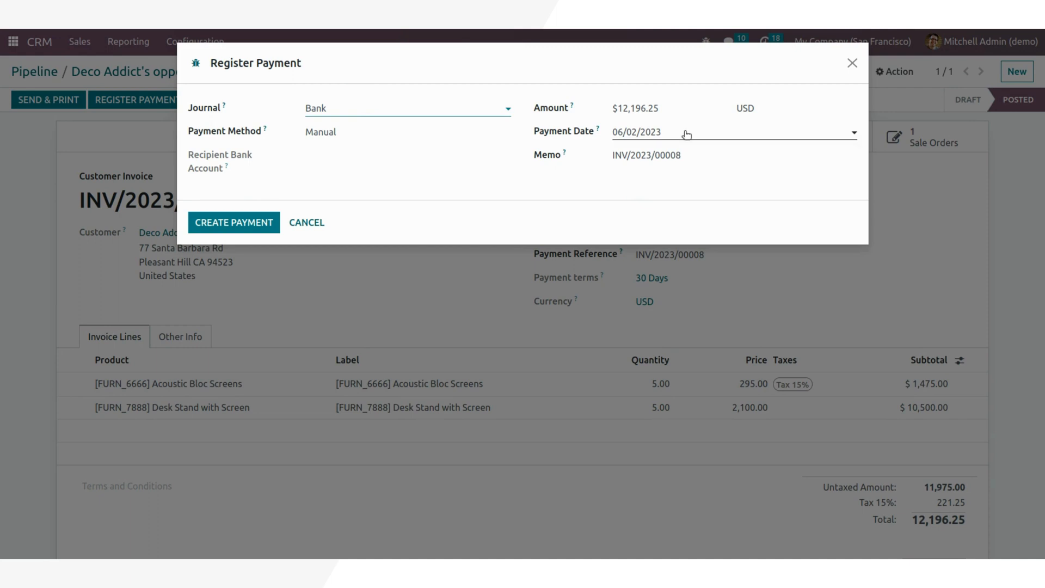
mouse_move(336, 183)
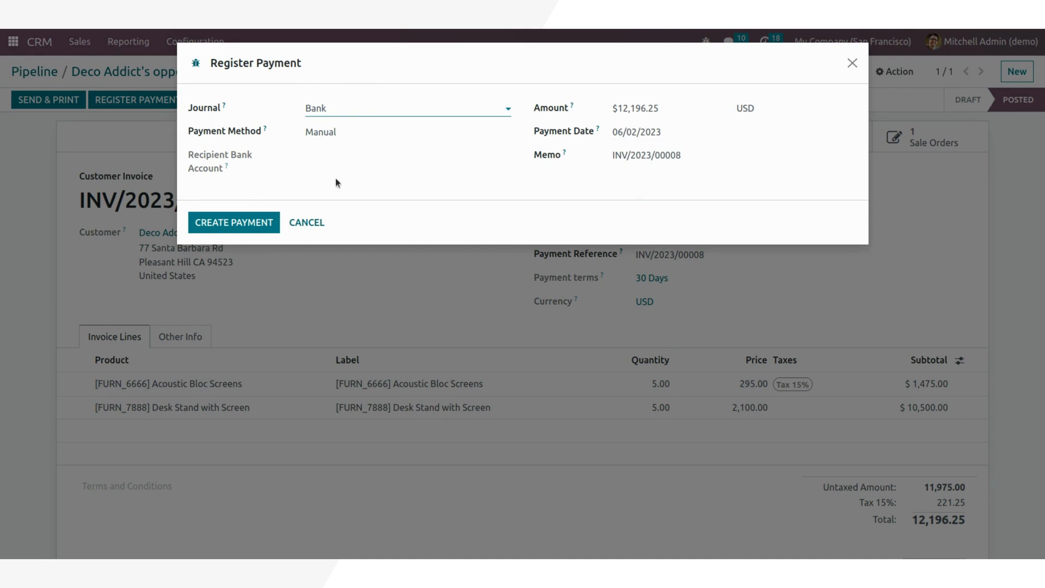
mouse_move(234, 222)
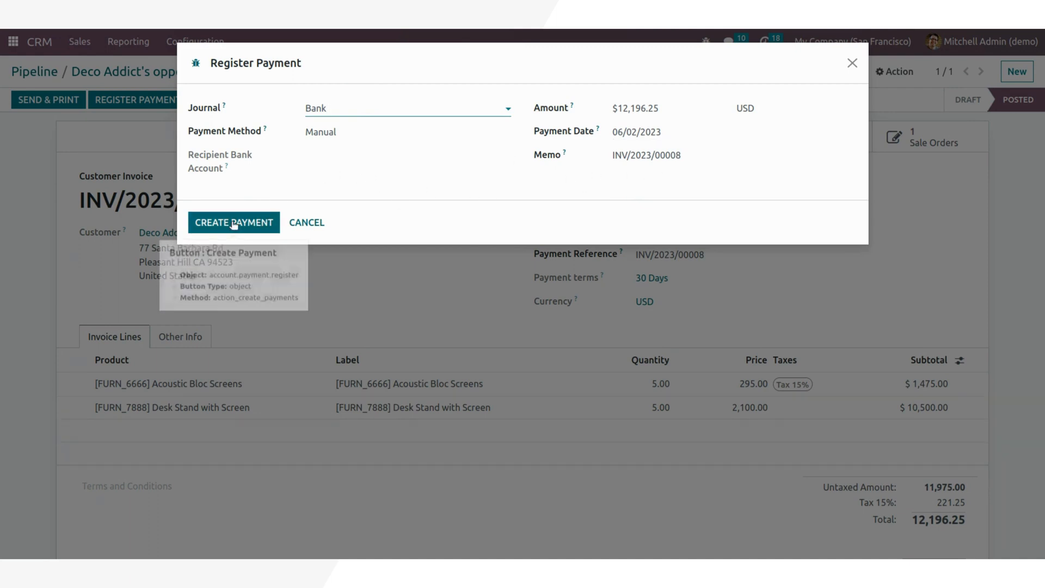
left_click(234, 222)
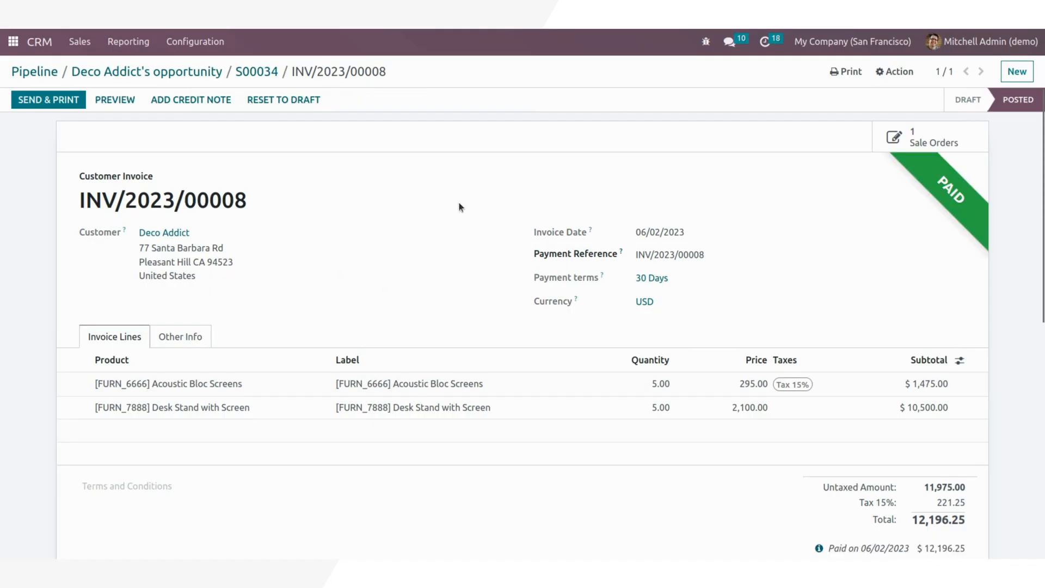
mouse_move(954, 187)
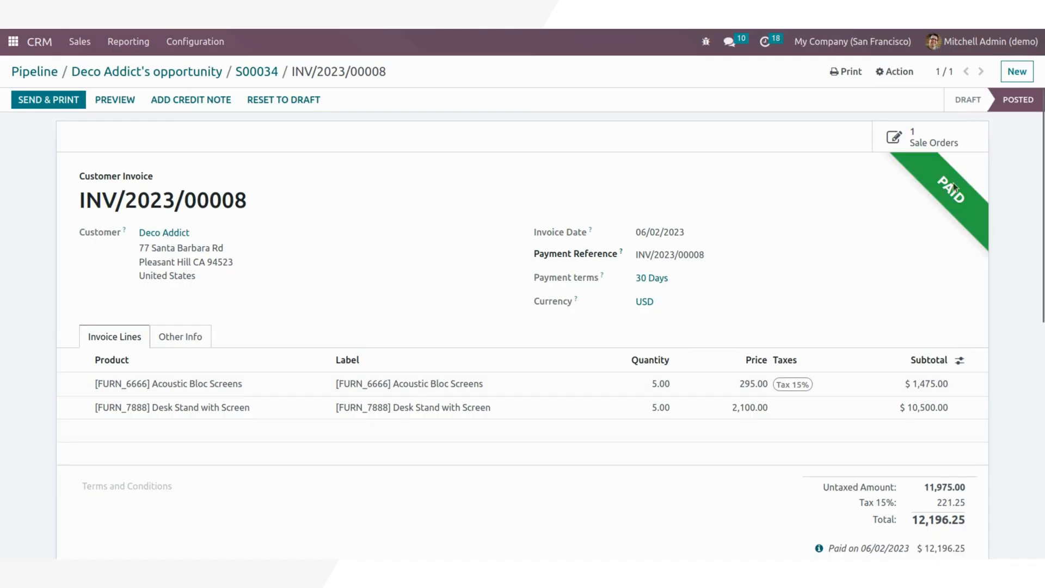
mouse_move(936, 174)
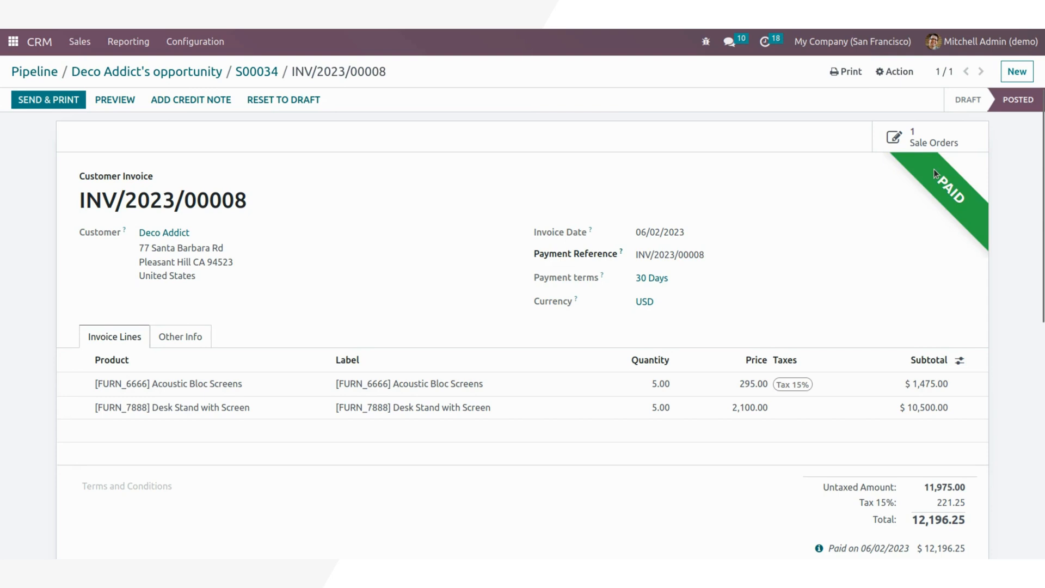
mouse_move(816, 182)
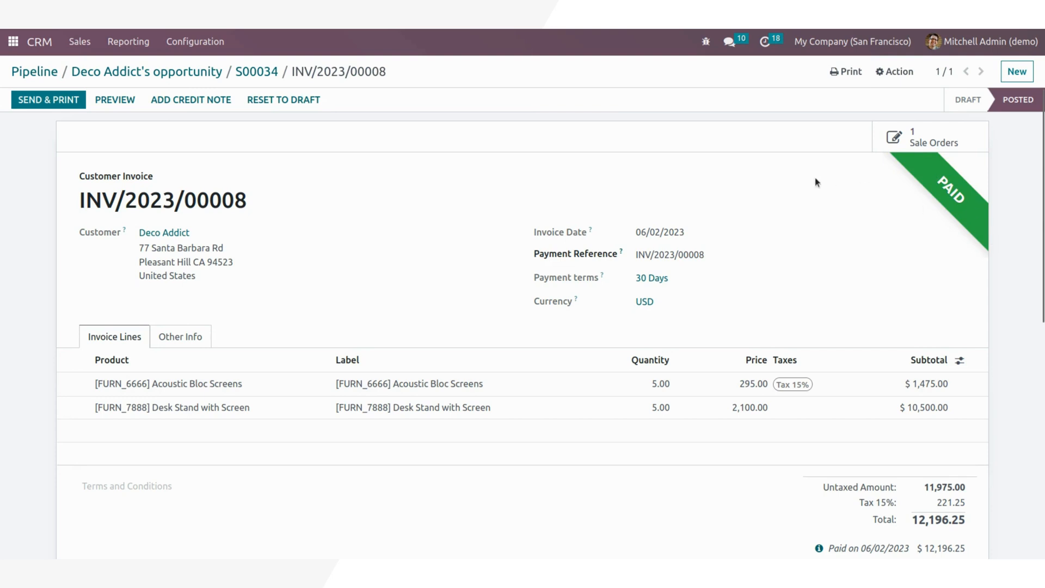
mouse_move(823, 193)
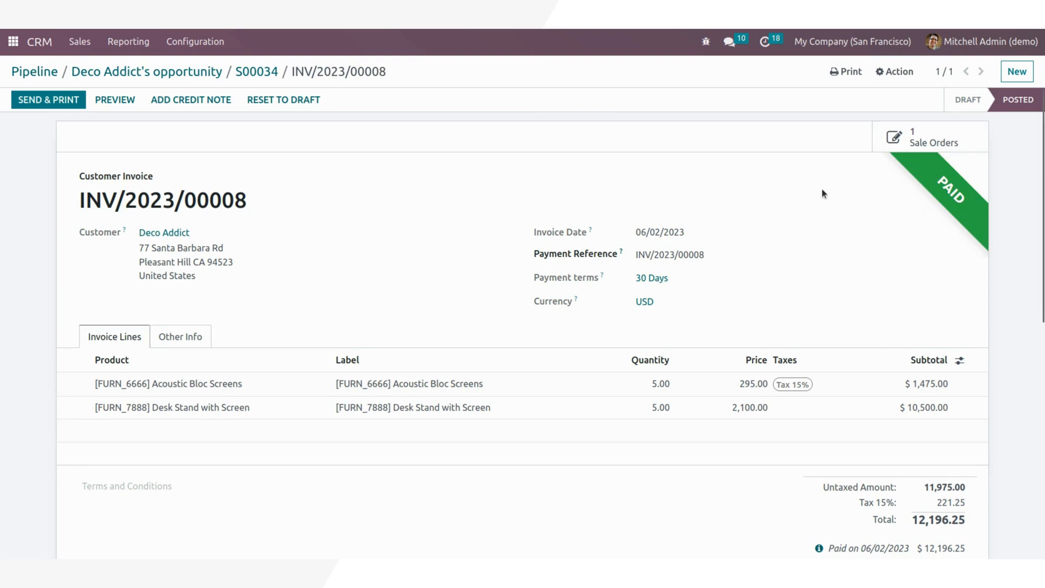
mouse_move(936, 137)
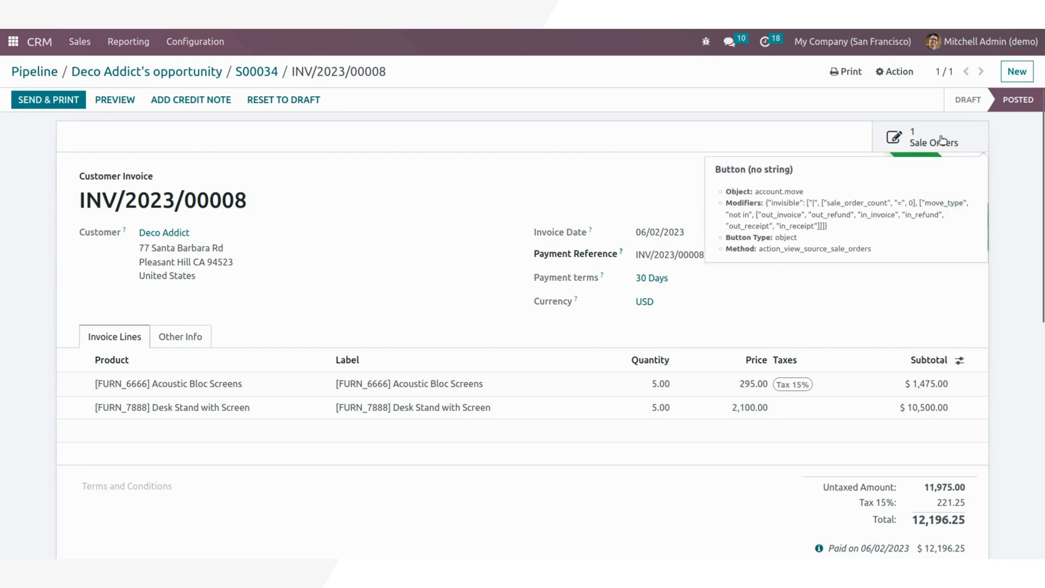
Step: Review sales order S00034 from Sale Orders, then return to Deco Addict's opportunity
left_click(932, 137)
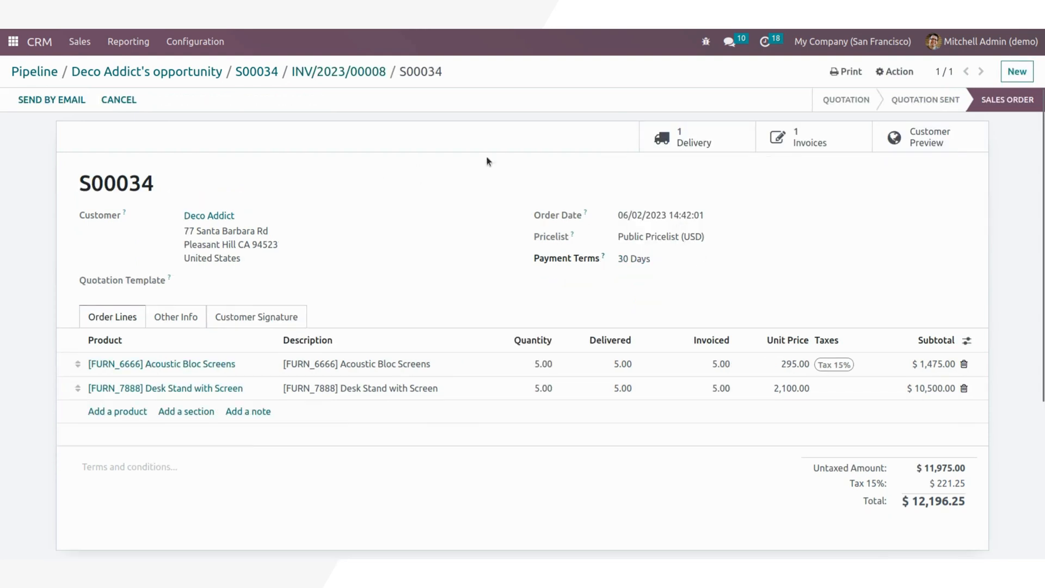
mouse_move(777, 164)
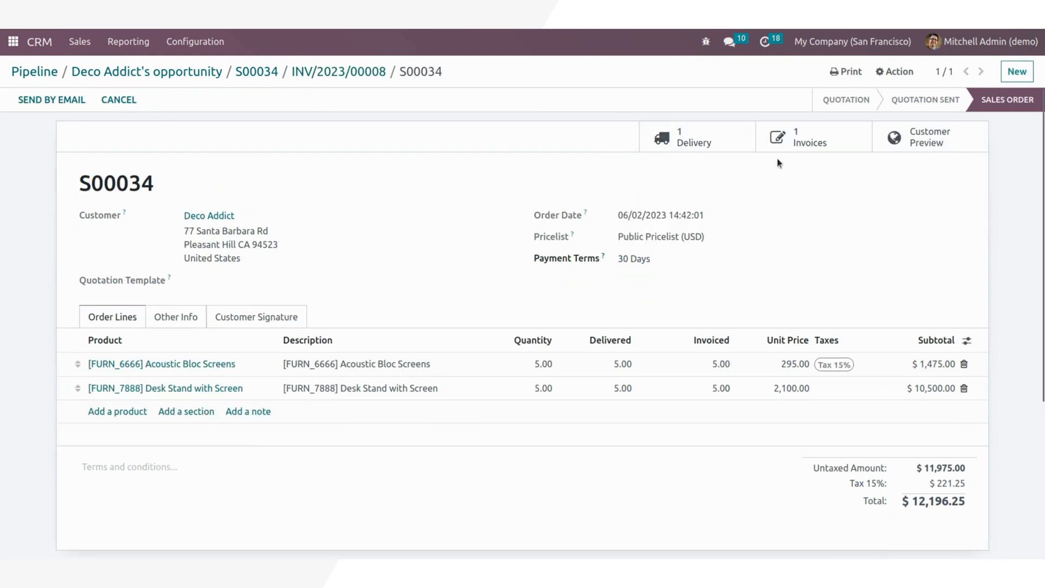
mouse_move(809, 137)
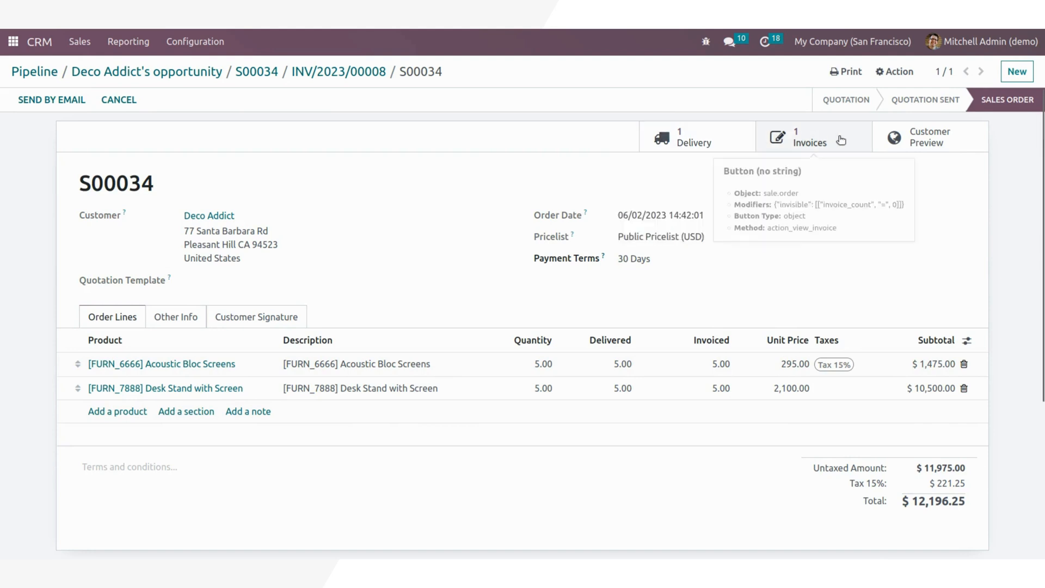
mouse_move(314, 156)
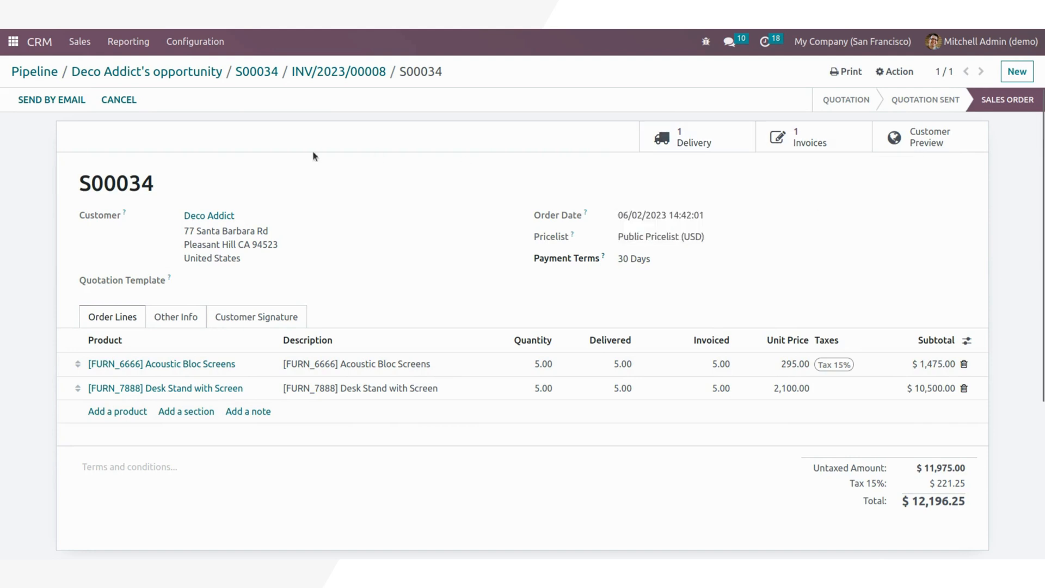
mouse_move(202, 120)
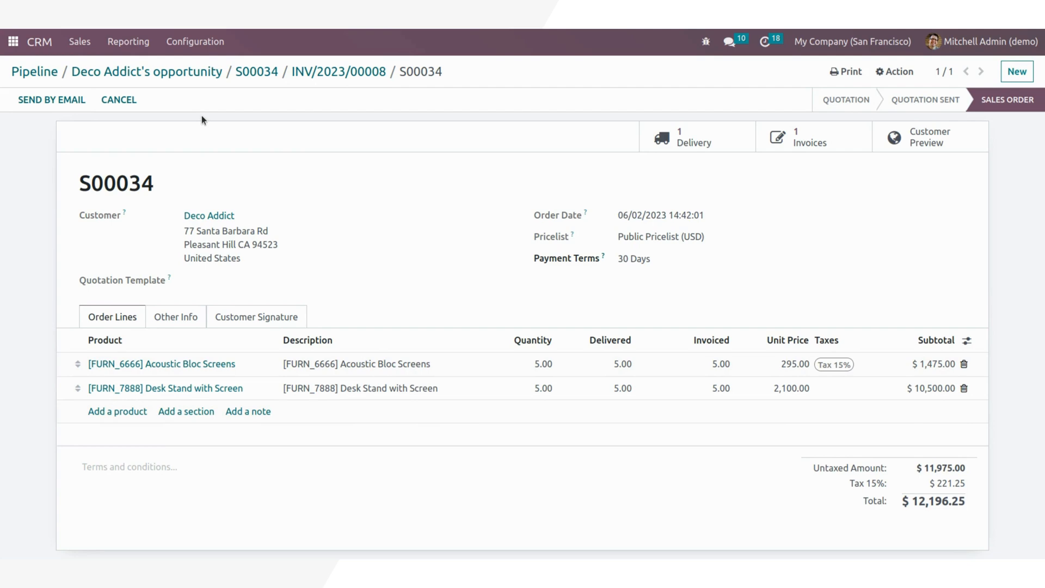
left_click(146, 72)
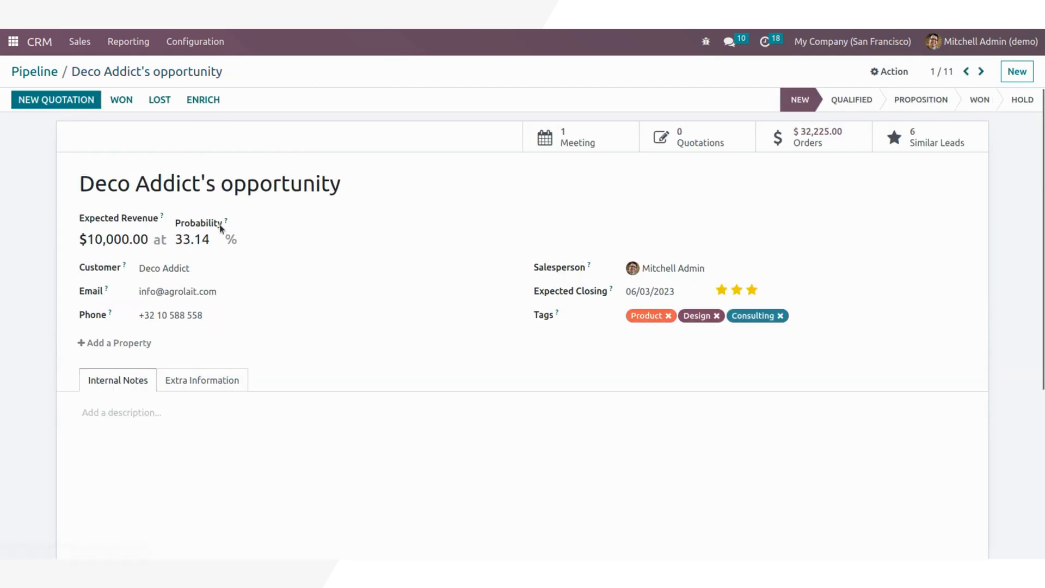